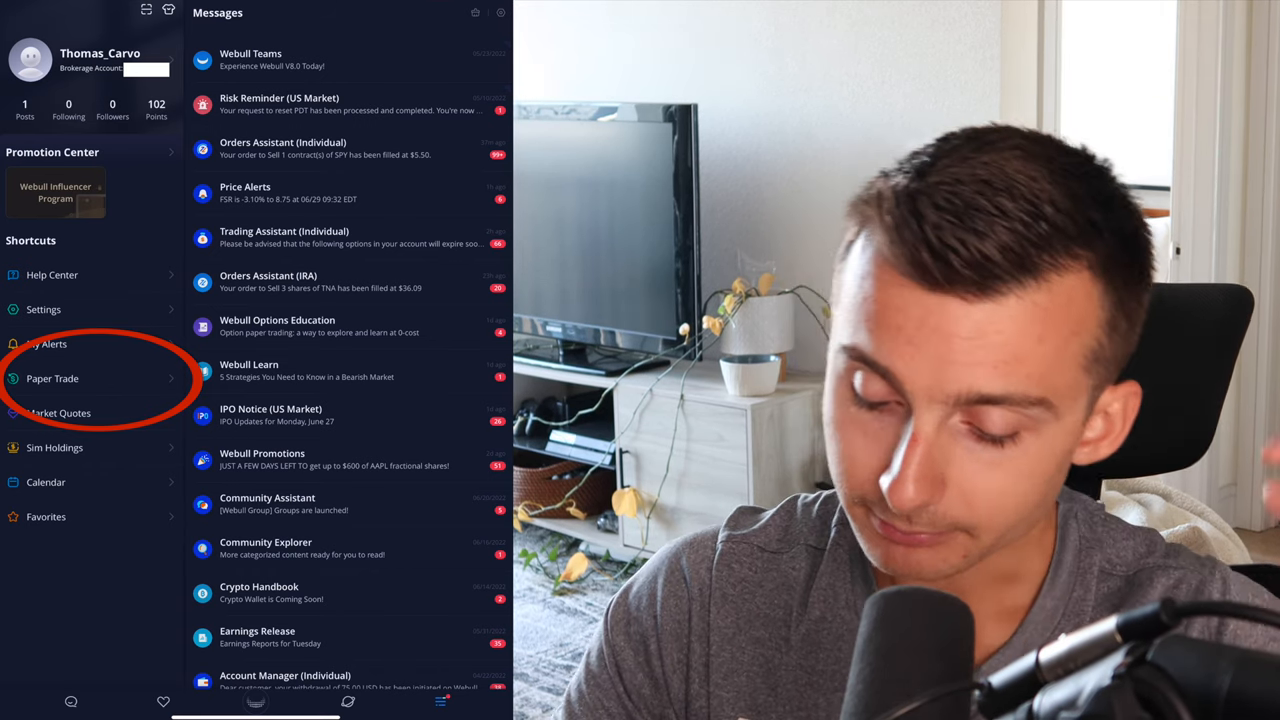
# - Open the Paper Trade account from the account shortcuts panel
pyautogui.click(52, 378)
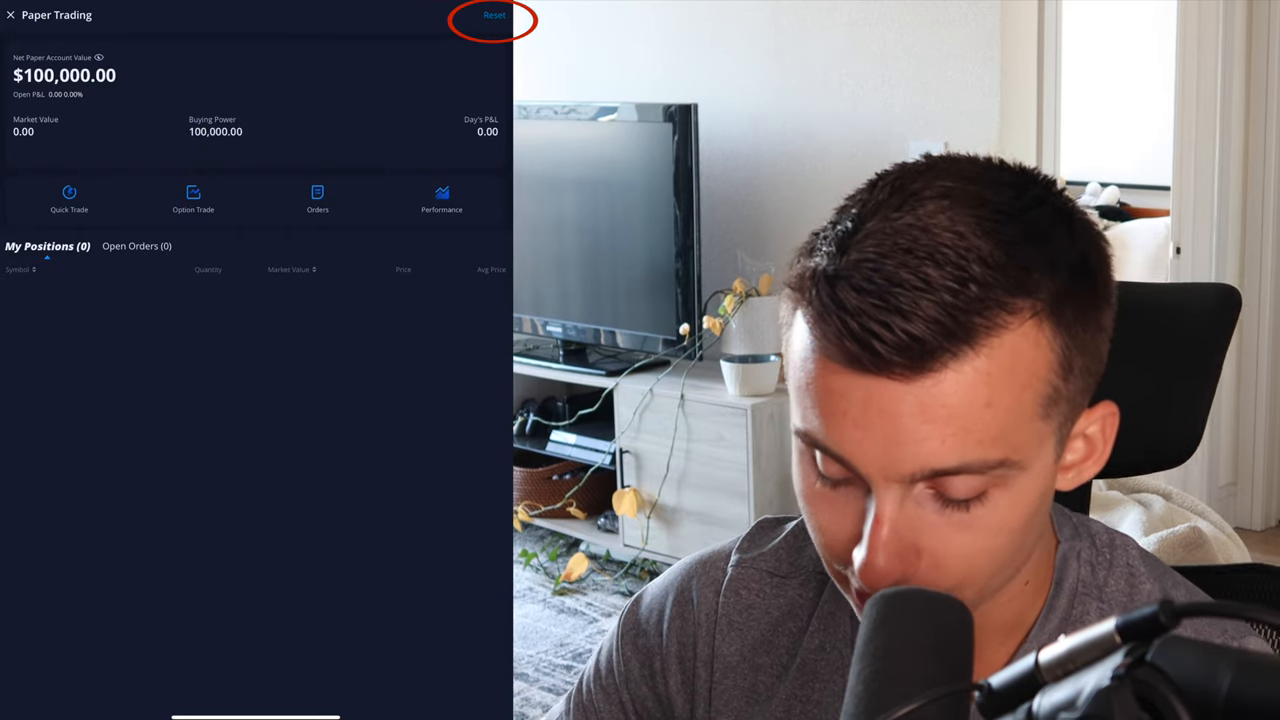
# - Reset the paper account's initial funds to $10,000, erasing all positions
pyautogui.click(494, 15)
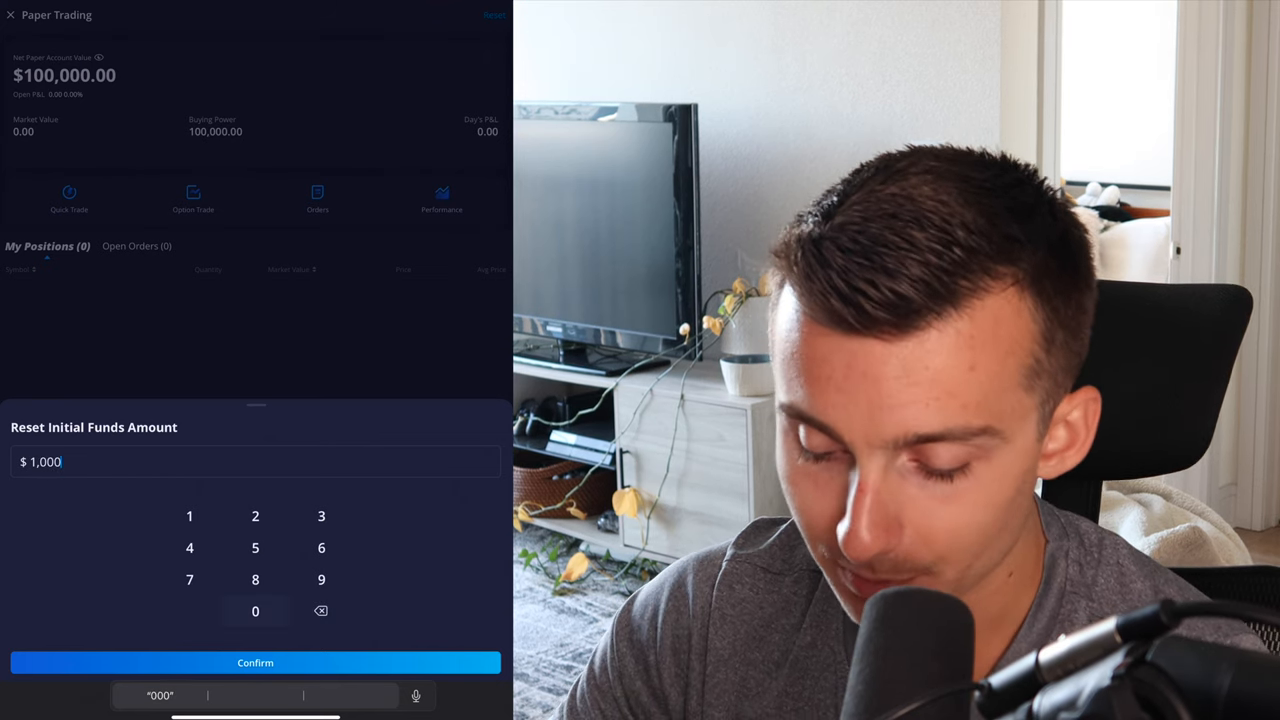
pyautogui.click(255, 662)
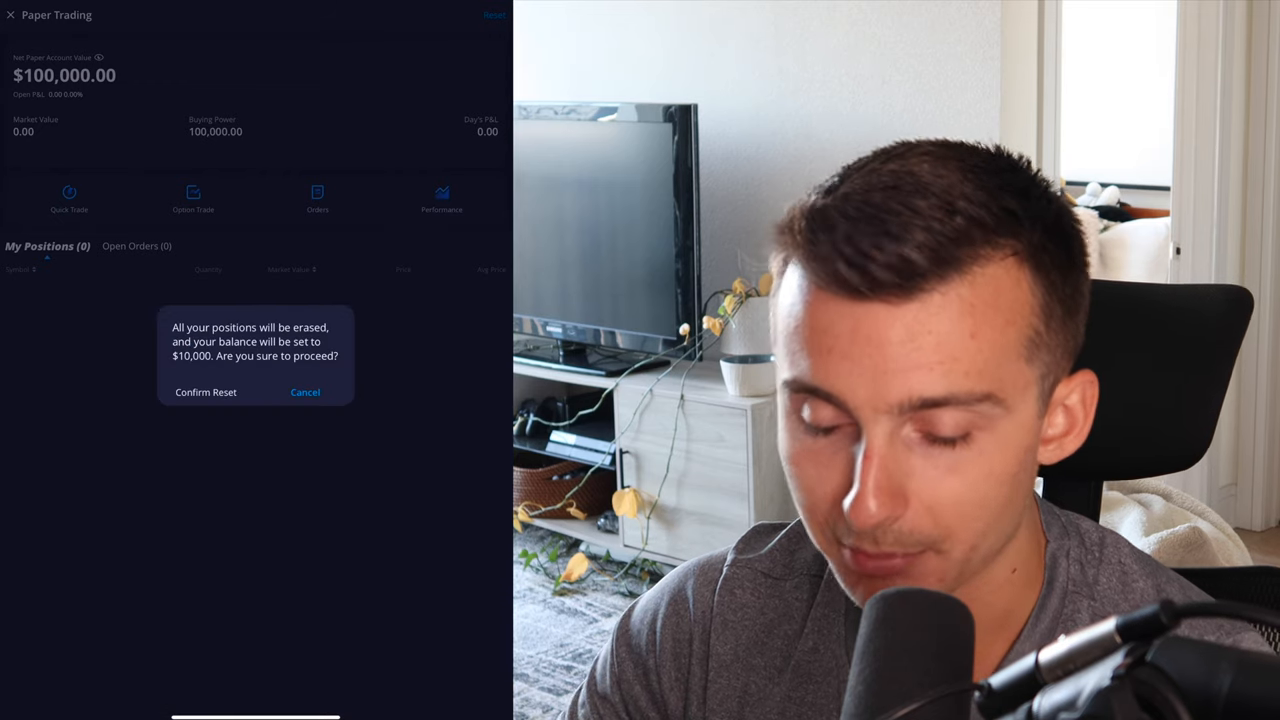
pyautogui.click(206, 391)
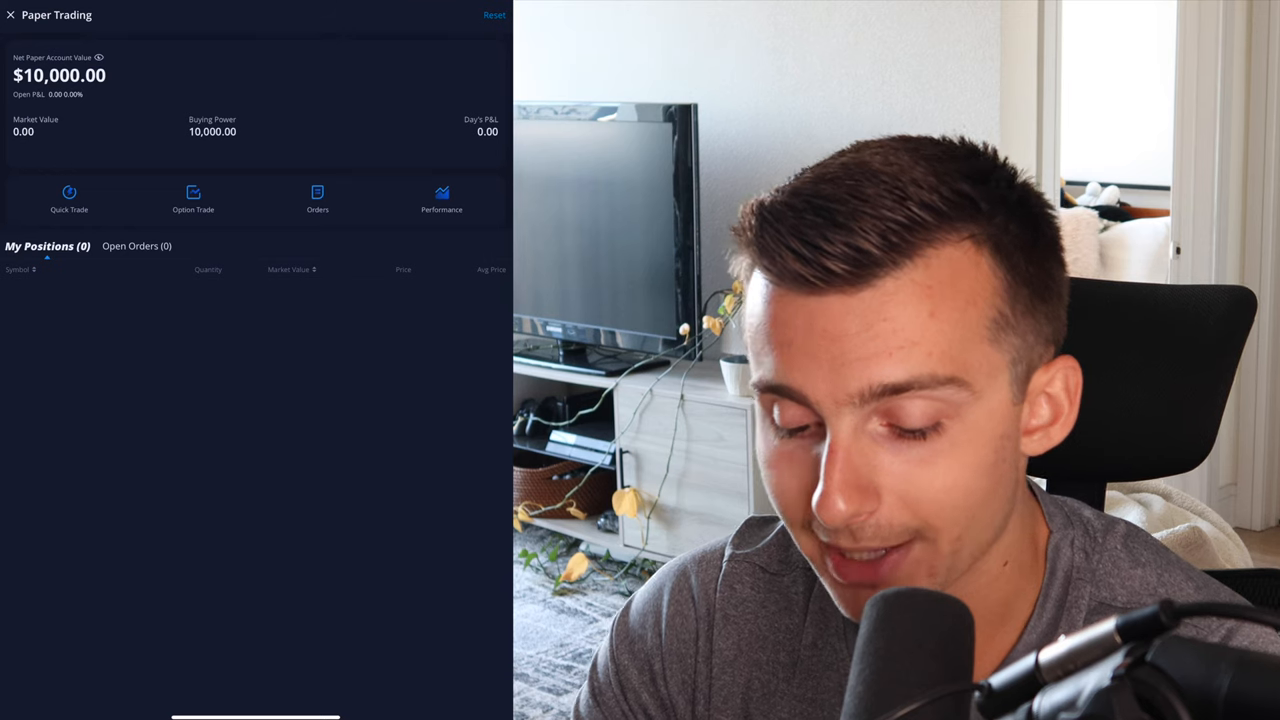
# - Start a quick trade on TSLA, view its level 2 order book, then back out to Messages
pyautogui.click(69, 197)
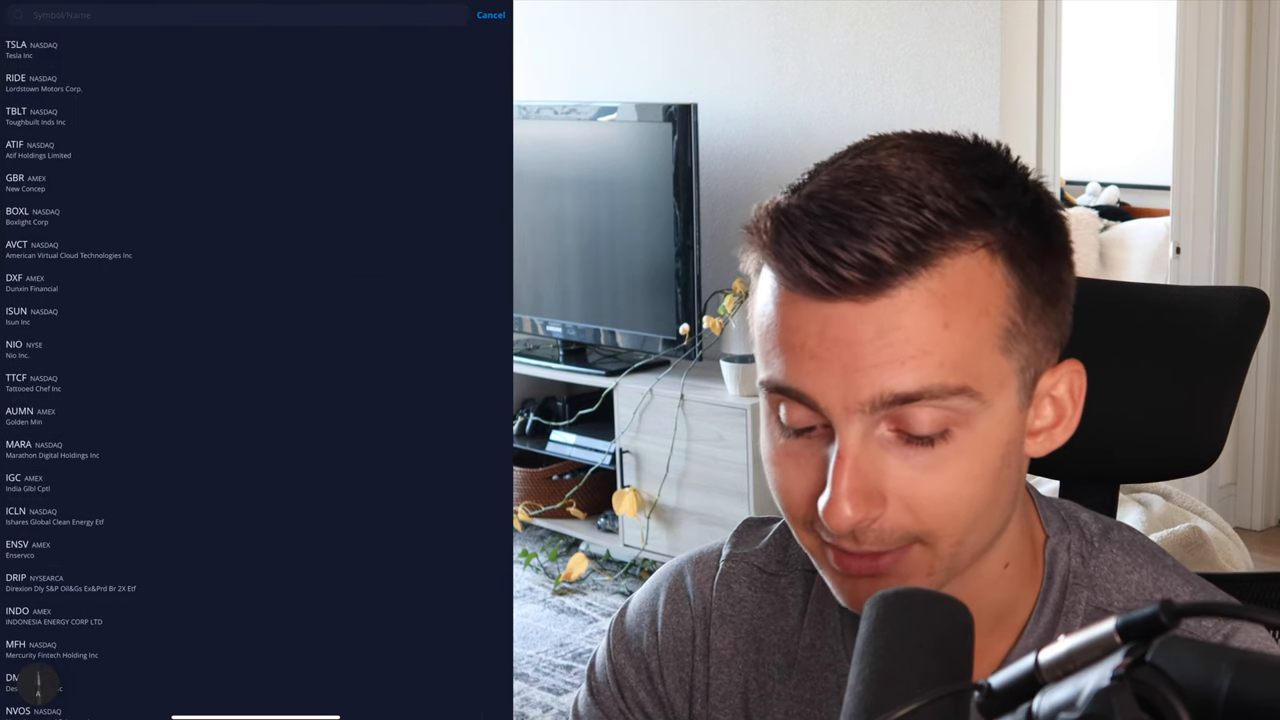
pyautogui.click(17, 49)
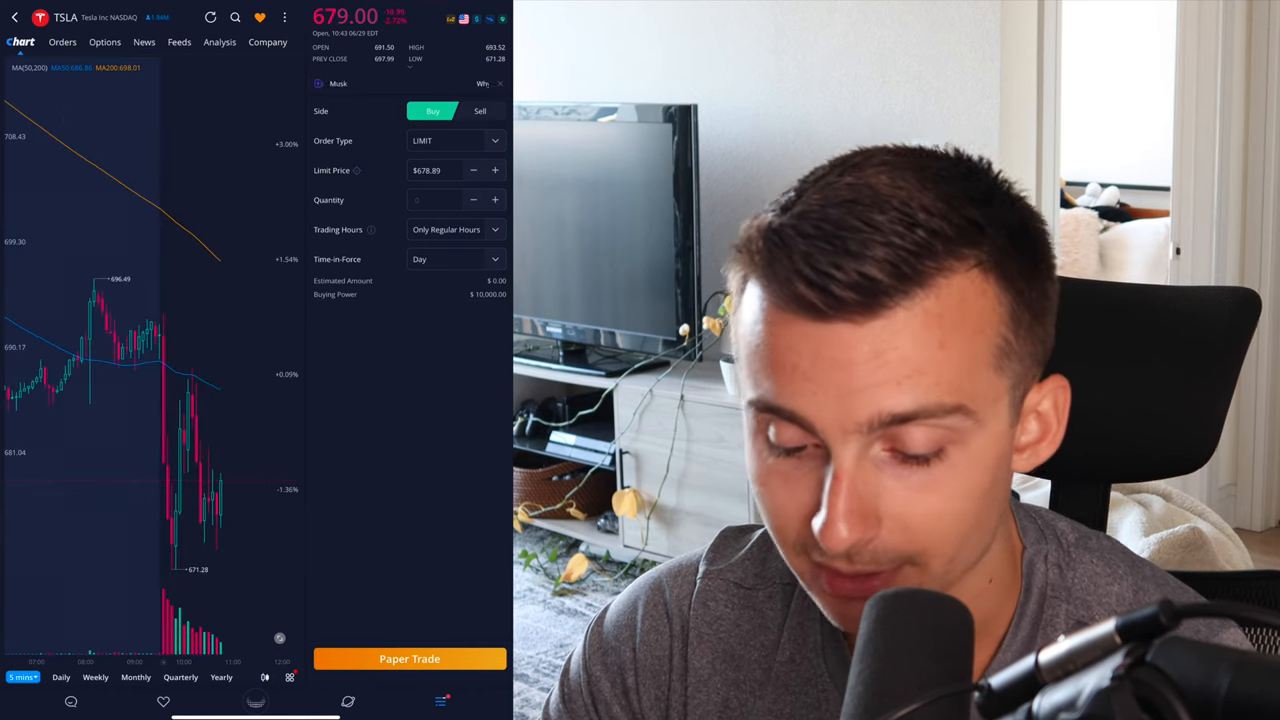
pyautogui.click(57, 42)
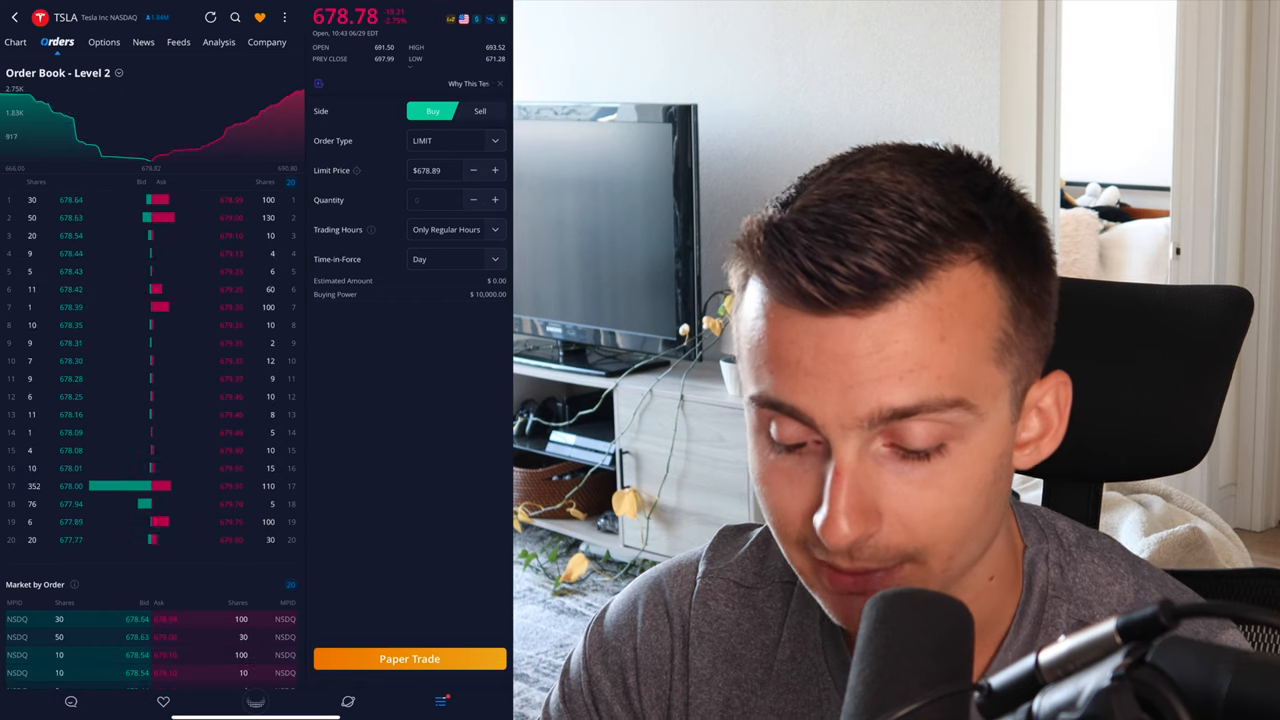
pyautogui.click(101, 42)
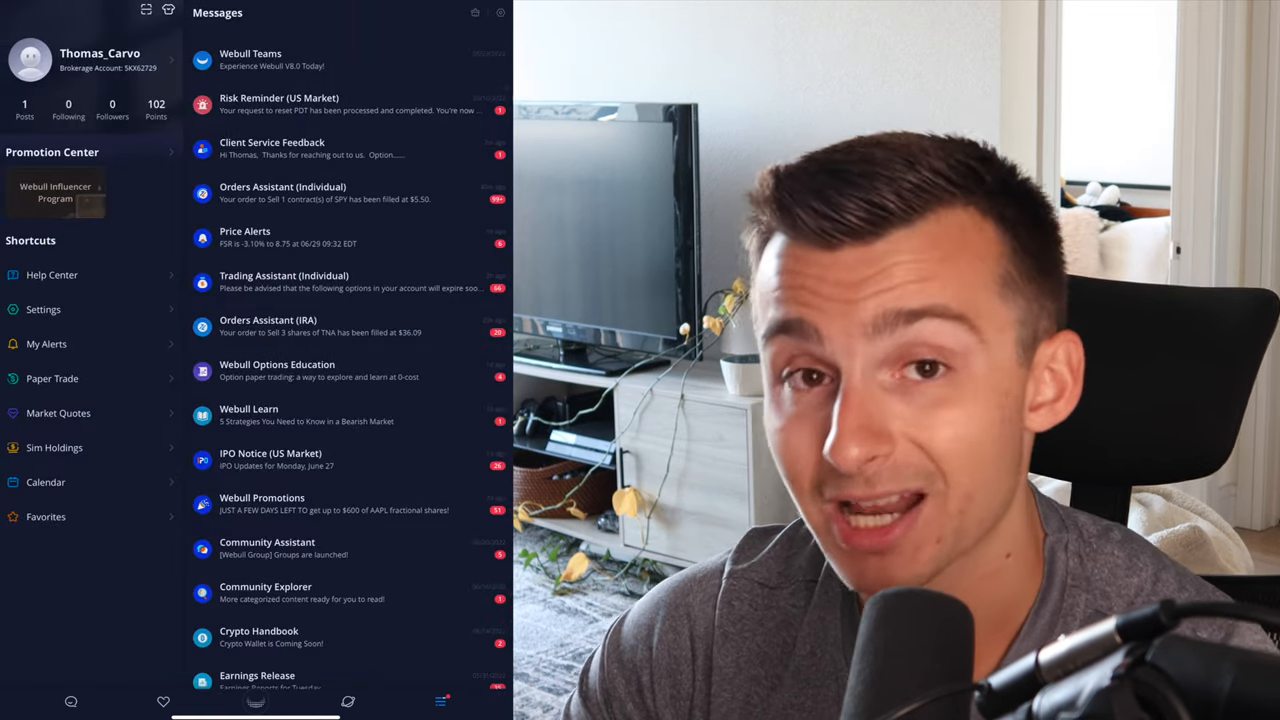
# - From Paper Trade, start an option trade and search 'apl' to load AAPL's option chain
pyautogui.click(52, 378)
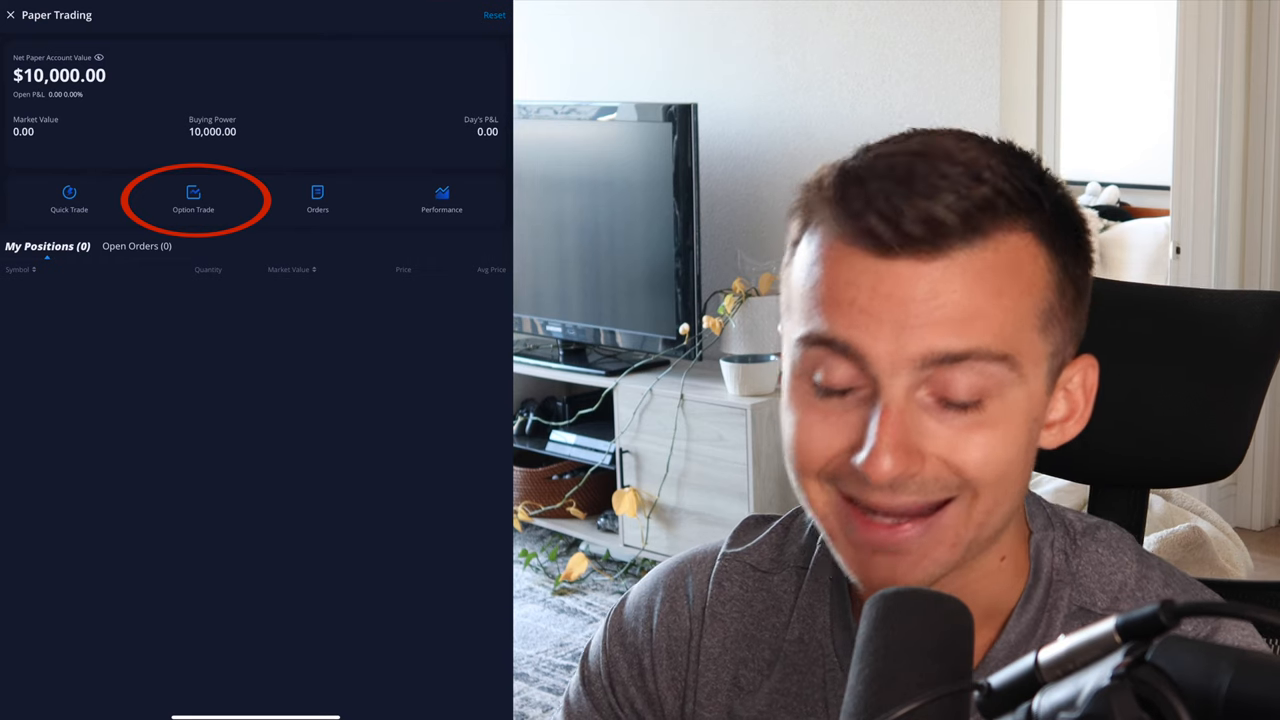
pyautogui.click(193, 199)
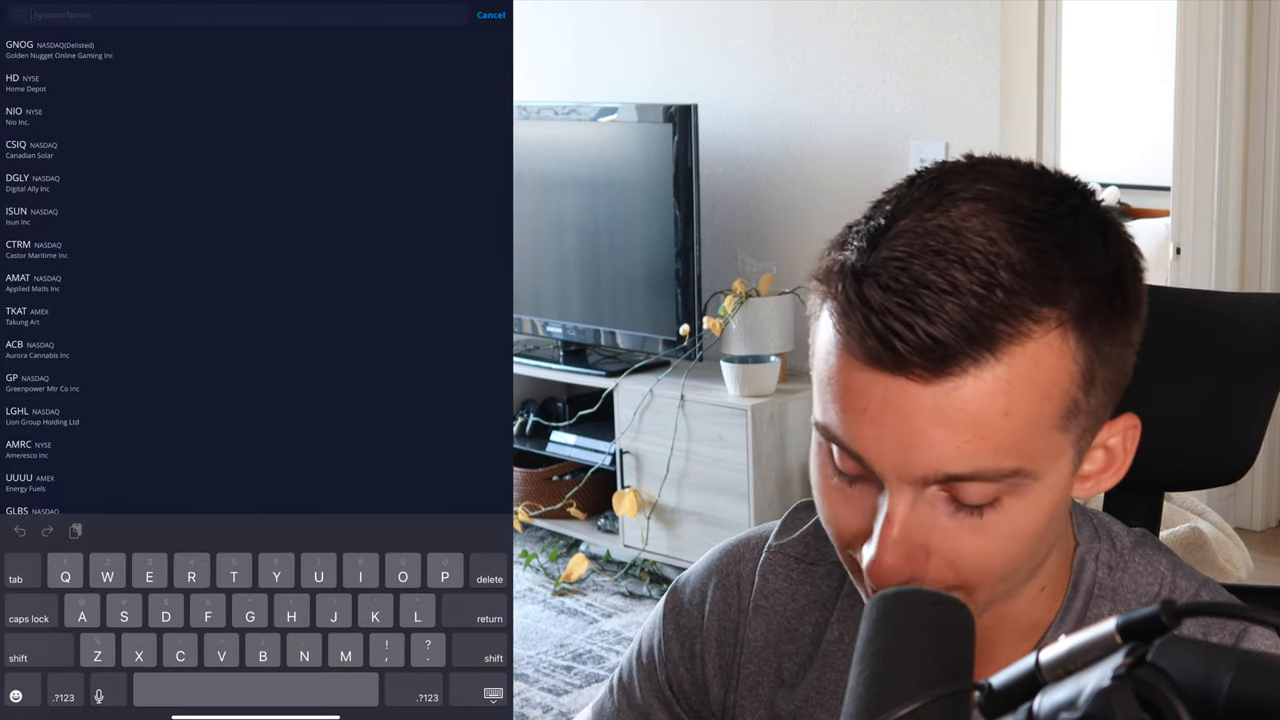
pyautogui.write('A')
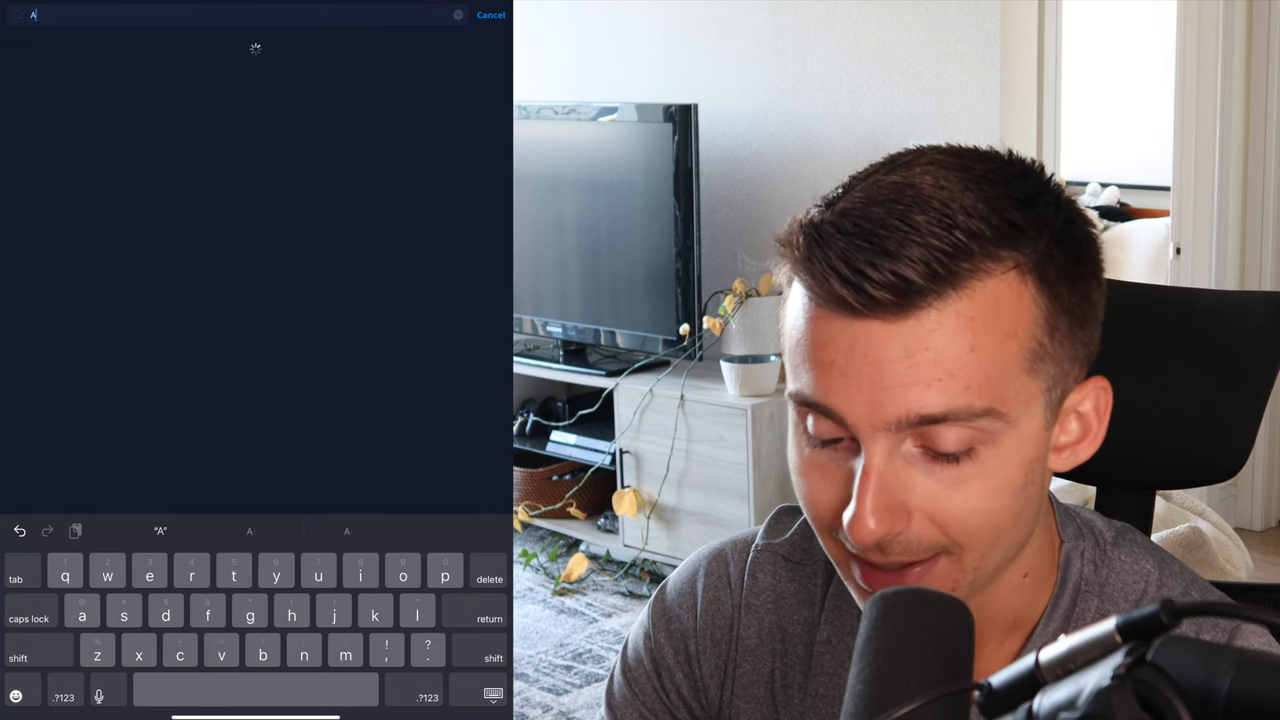
pyautogui.write('apl')
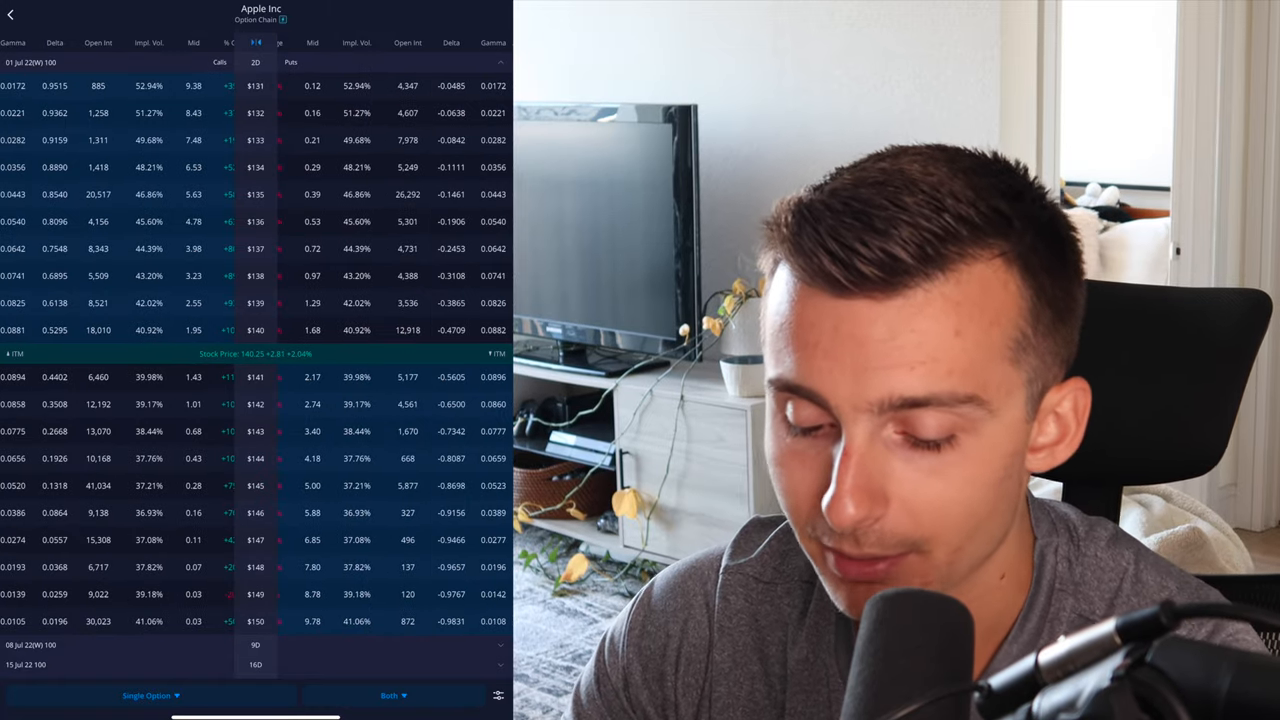
# - Collapse the 01 Jul 22 expiration so only the expiration date list shows
pyautogui.click(255, 62)
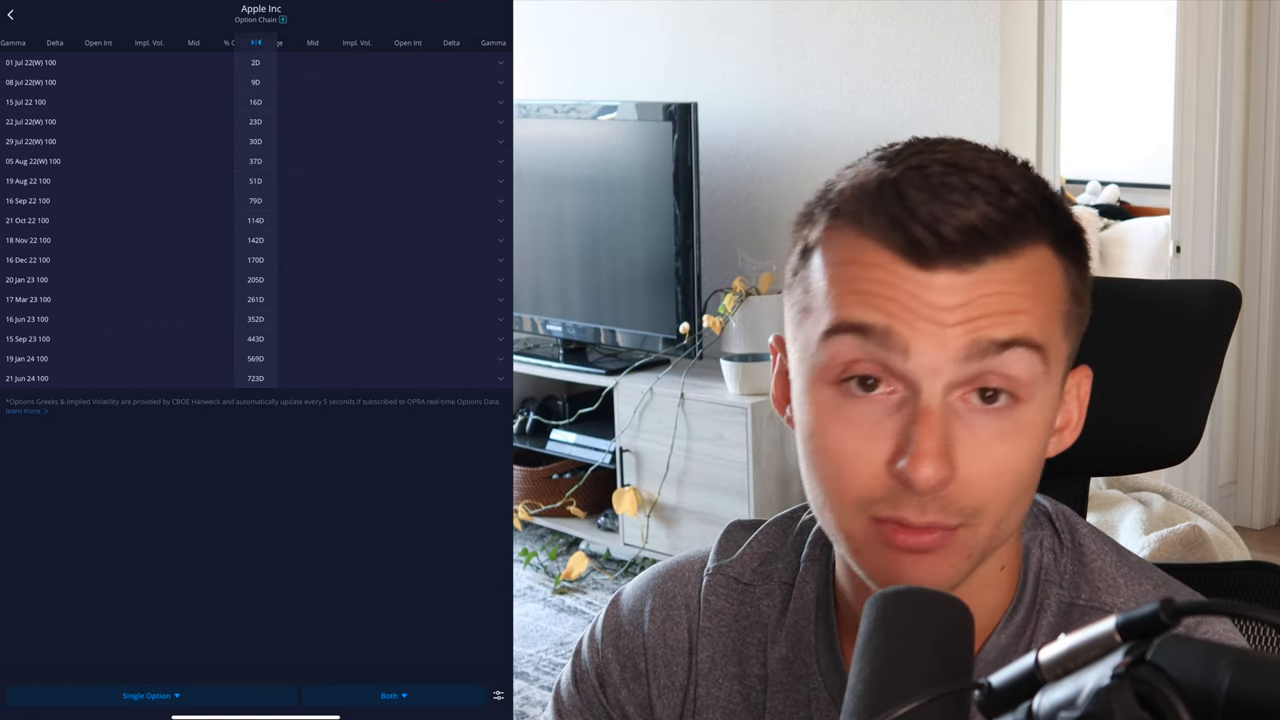
# - Expand the 01 Jul 22 expiration to reach the $140 call's order ticket
pyautogui.click(30, 62)
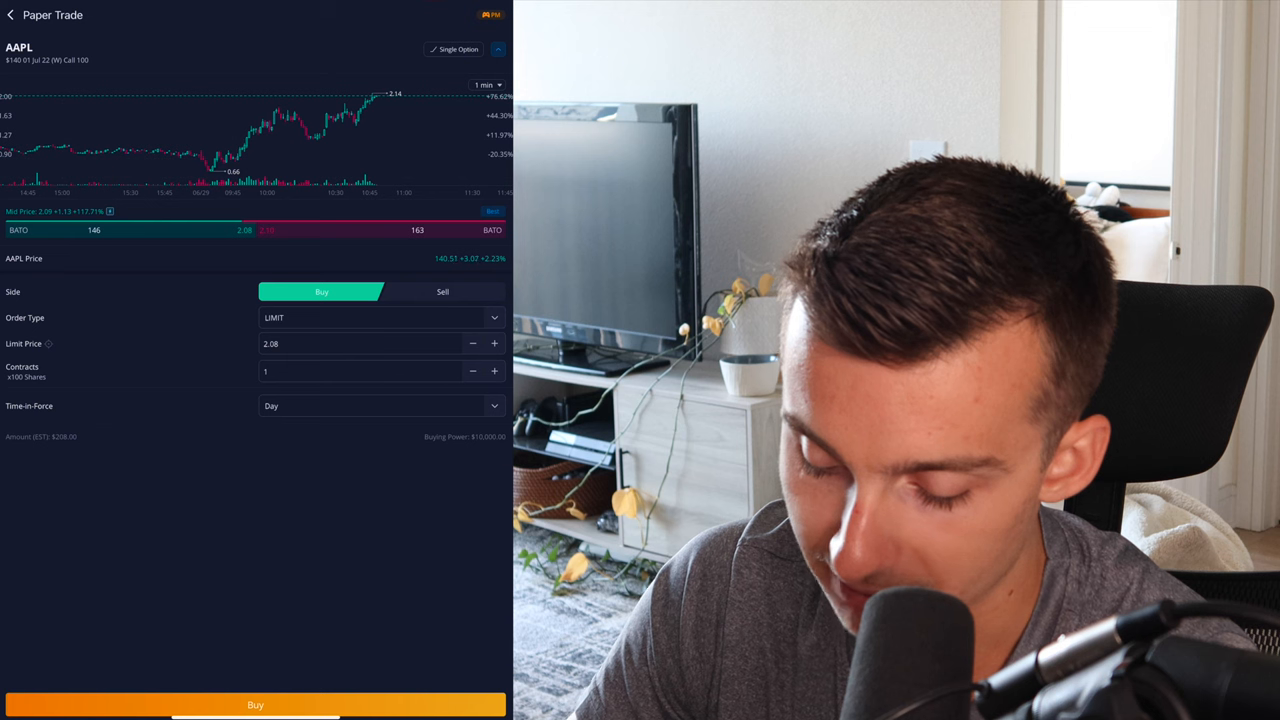
# - Buy five AAPL $140 1 July calls at a 2.15 limit and confirm the order
pyautogui.click(494, 371)
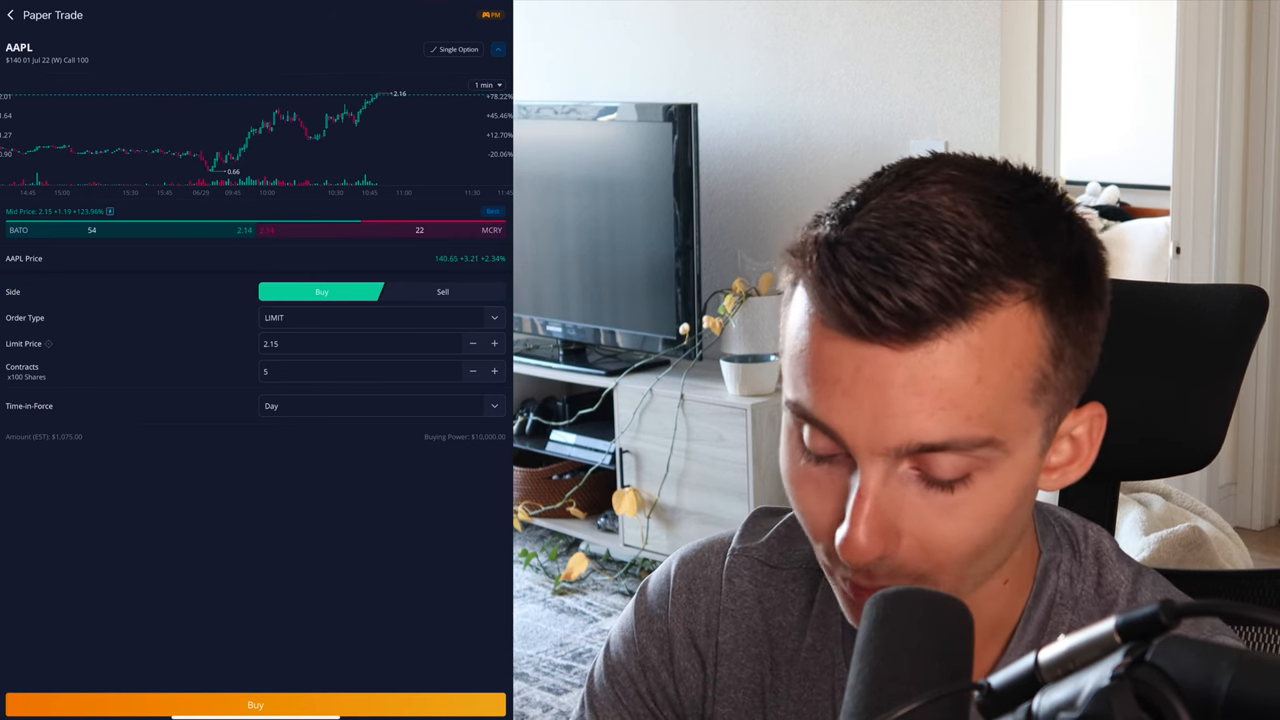
pyautogui.click(255, 704)
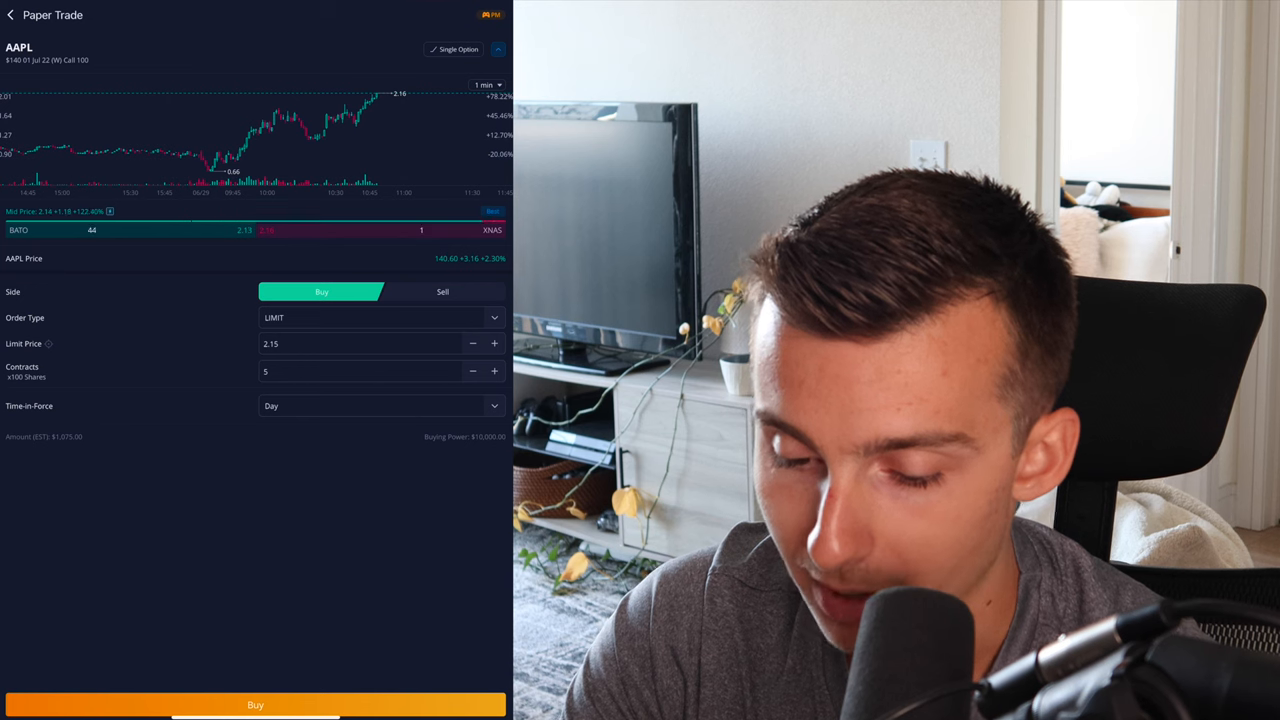
pyautogui.click(11, 14)
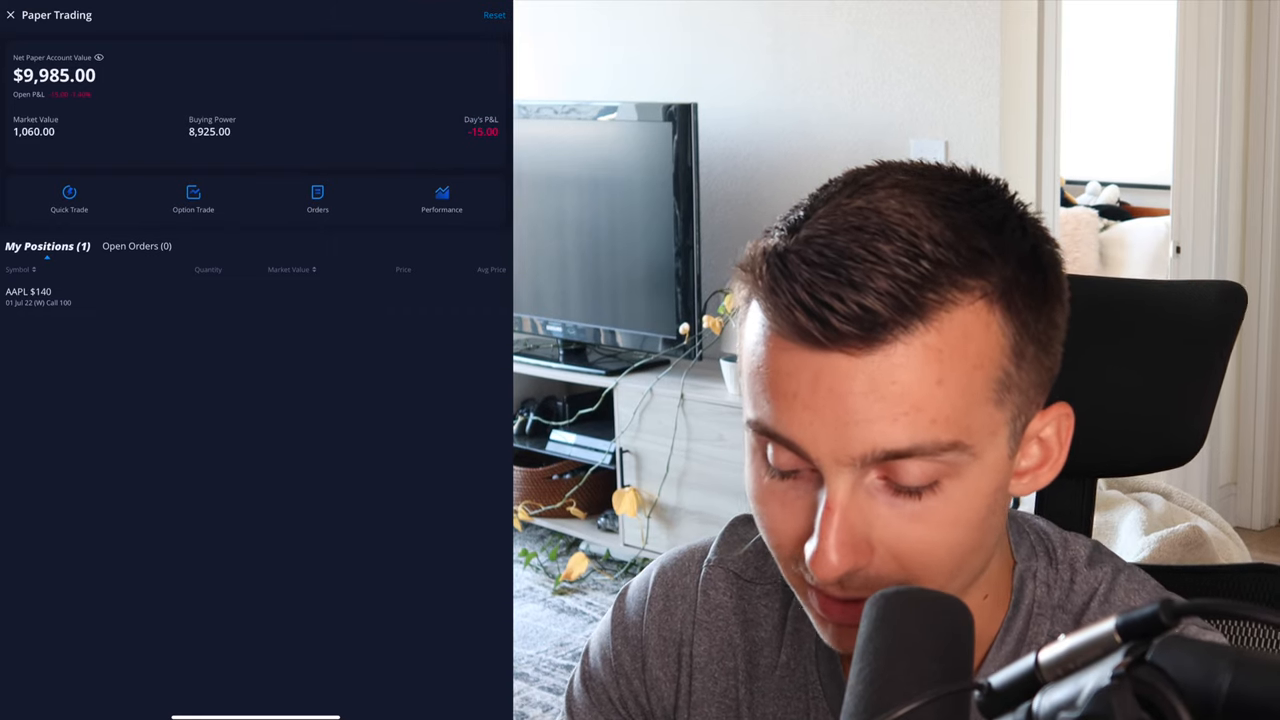
# - Open the AAPL $140 call position to view its 5 contracts, P&L and filled record
pyautogui.click(40, 296)
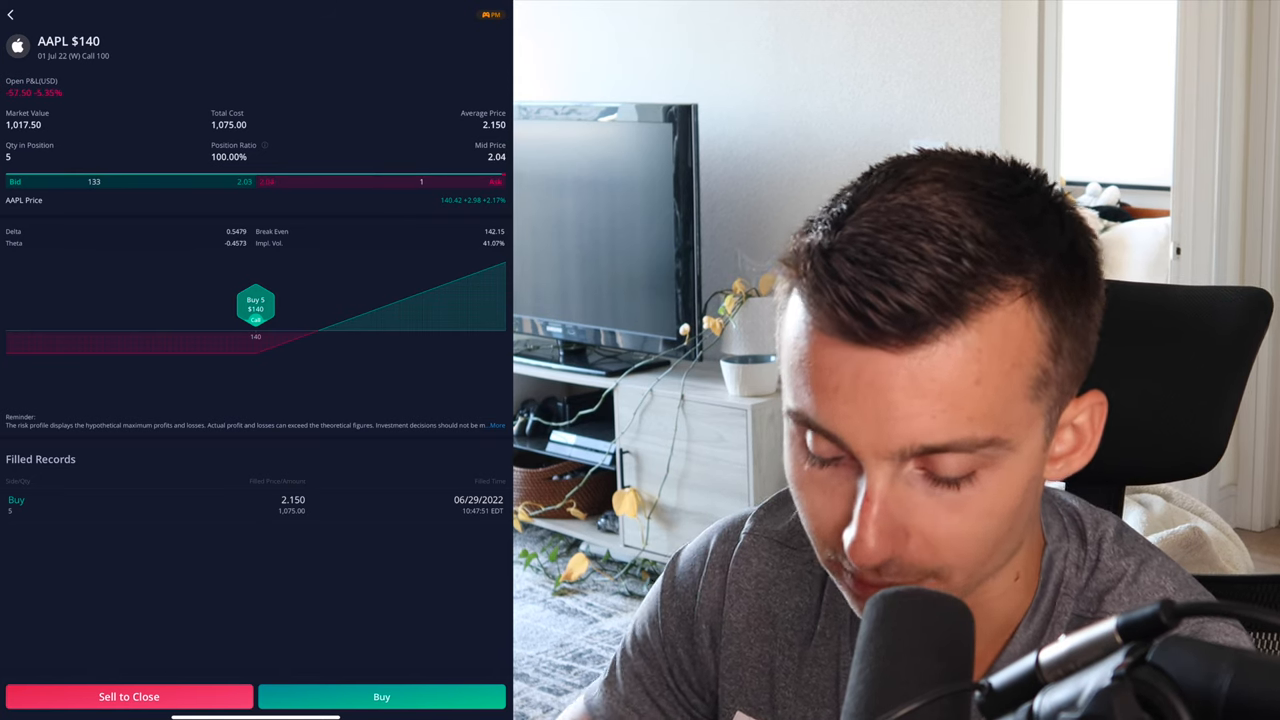
# - Start closing the AAPL call position, keeping the order type as limit
pyautogui.click(128, 697)
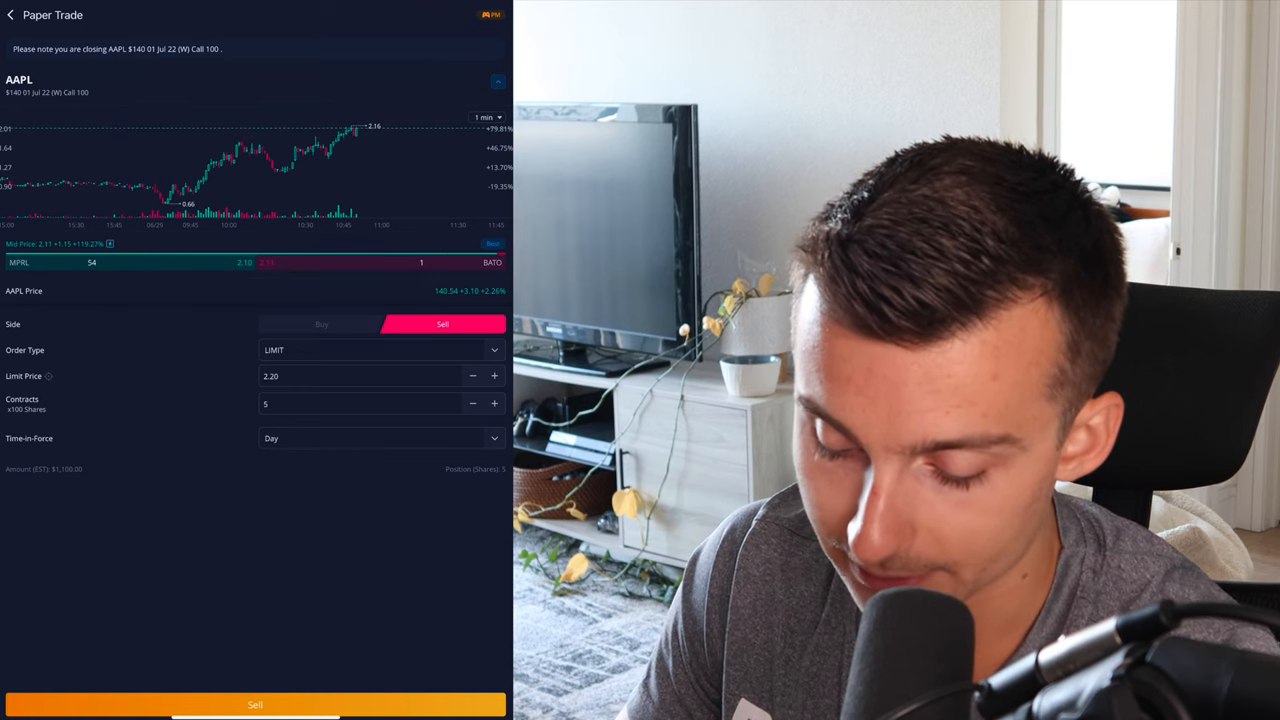
pyautogui.click(370, 375)
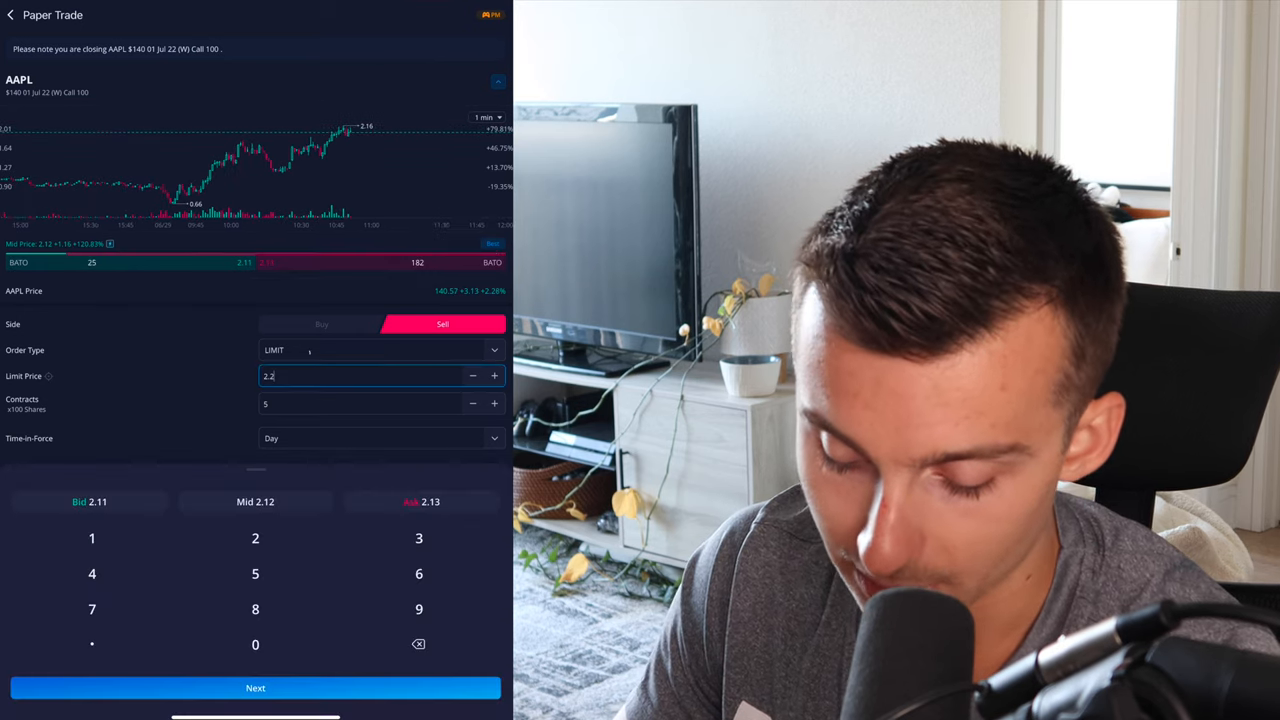
pyautogui.click(380, 350)
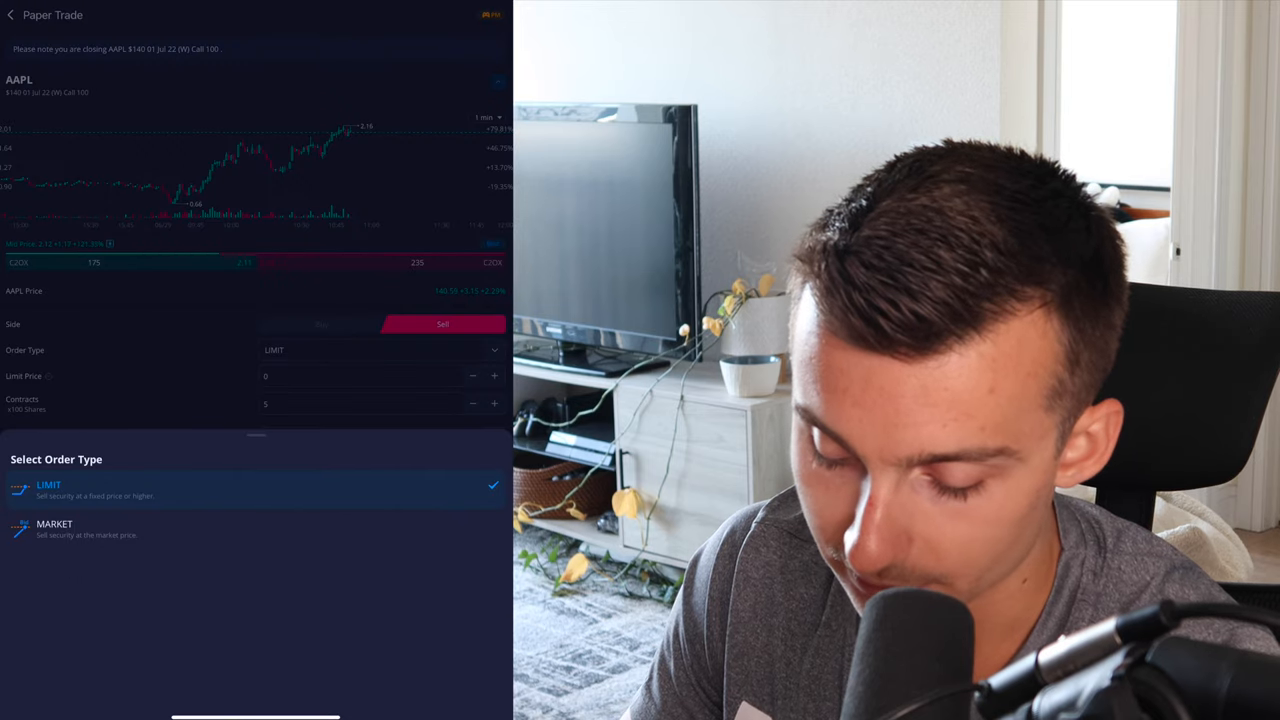
pyautogui.click(370, 375)
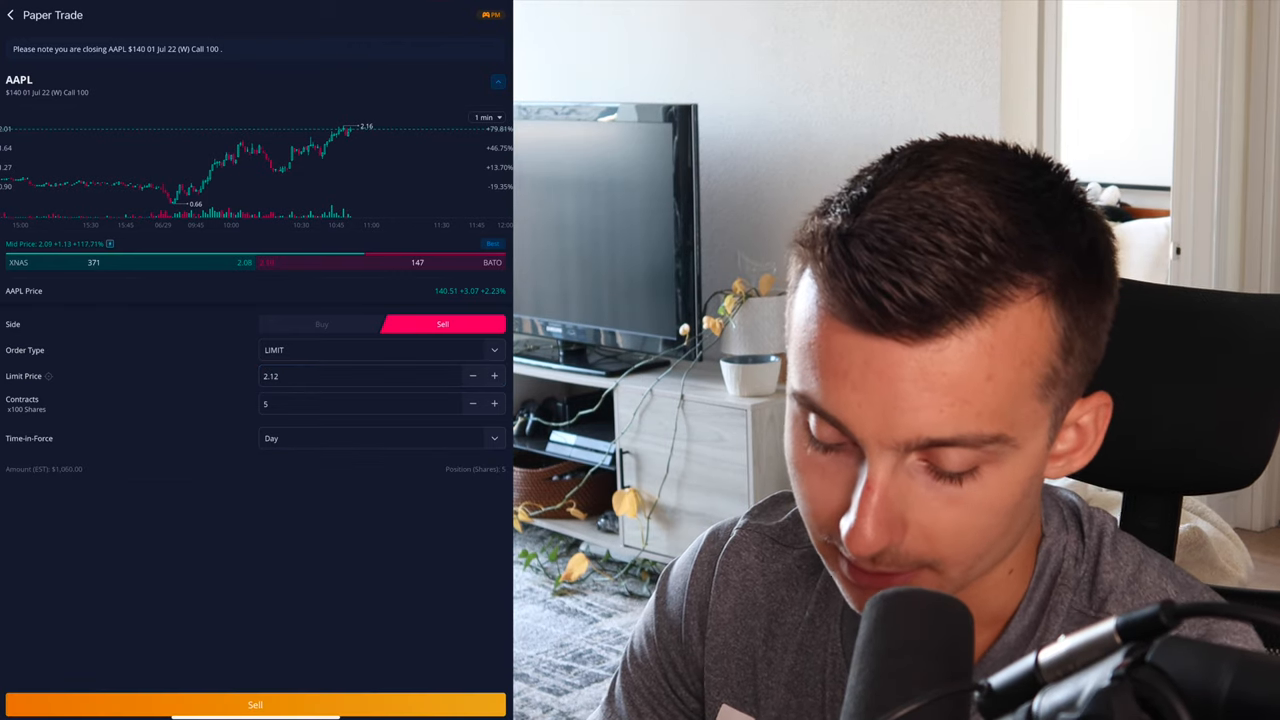
# - Raise the limit price to $2.20 and submit the sell order for all 5 calls
pyautogui.click(494, 376)
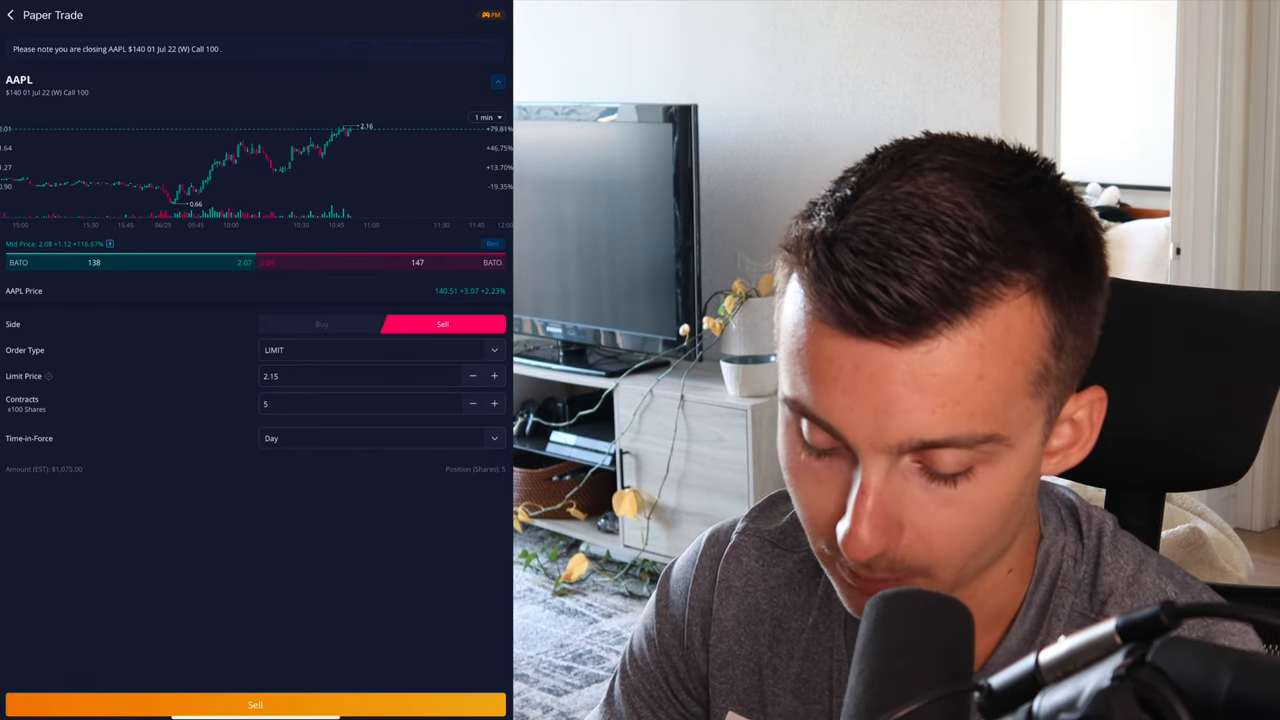
pyautogui.click(494, 375)
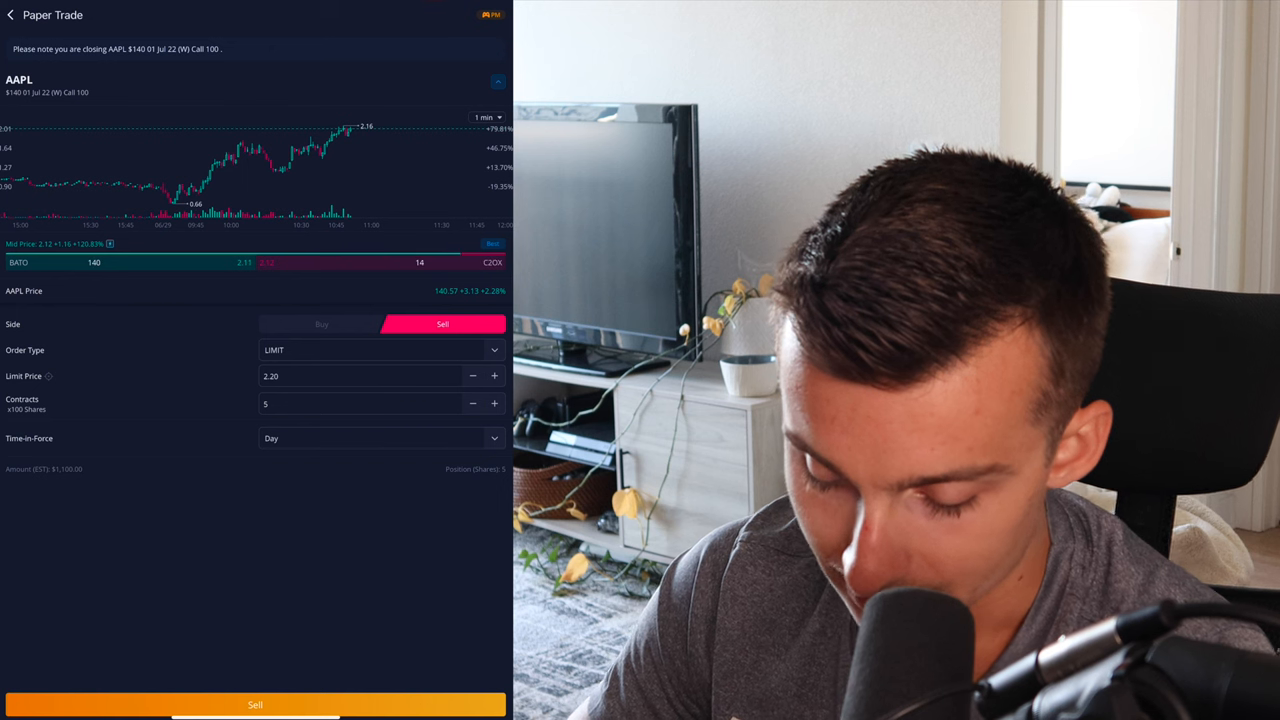
pyautogui.click(255, 705)
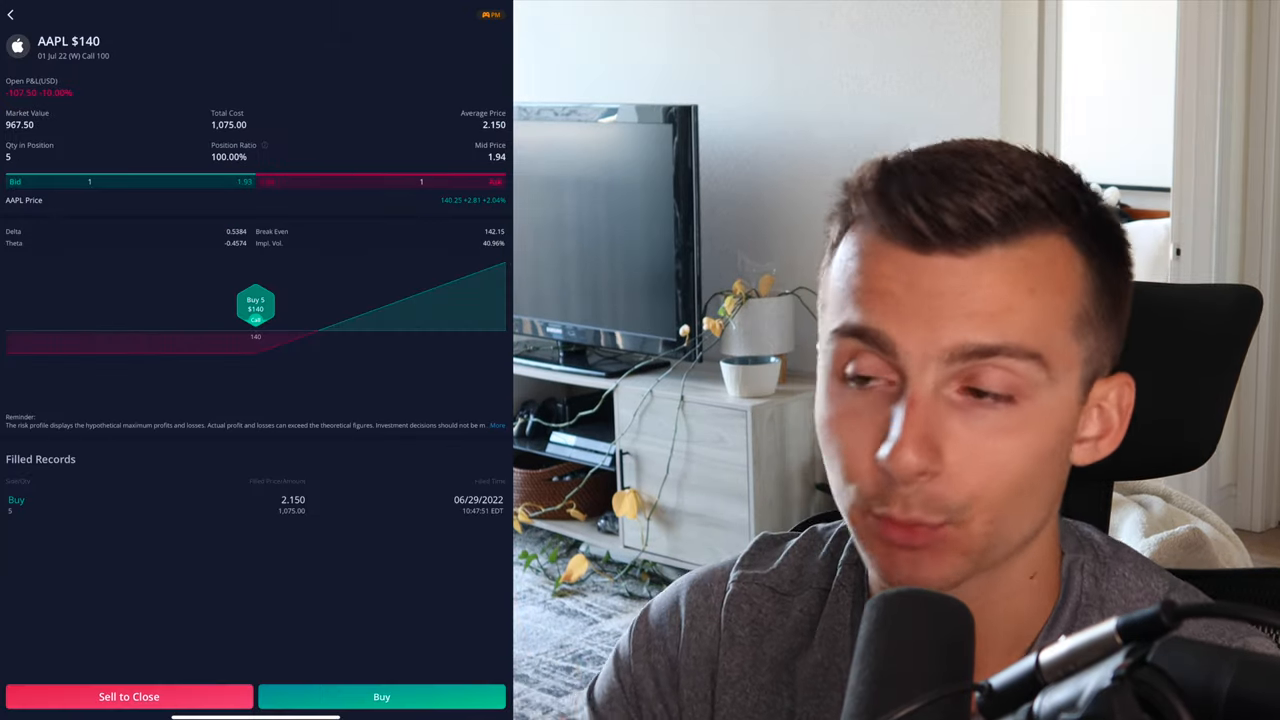
# - Return to Paper Trading and view the working $2.20 sell order under Open Orders
pyautogui.click(11, 15)
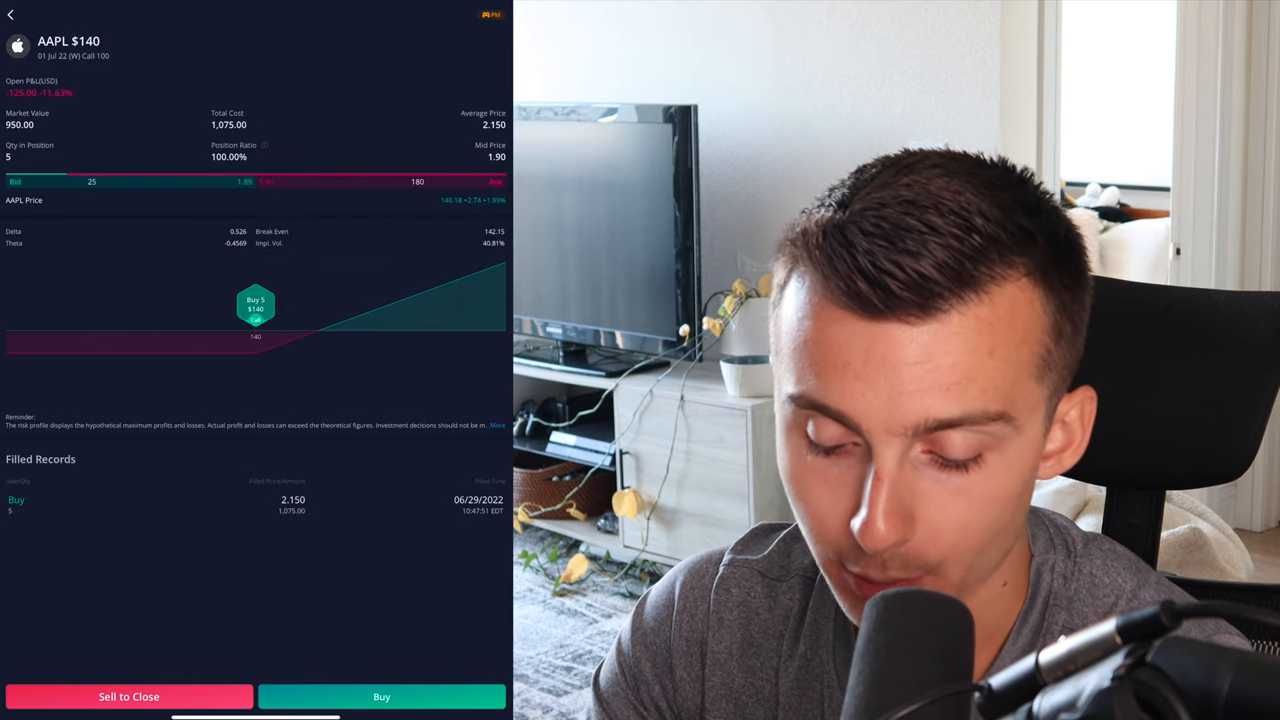
pyautogui.click(11, 14)
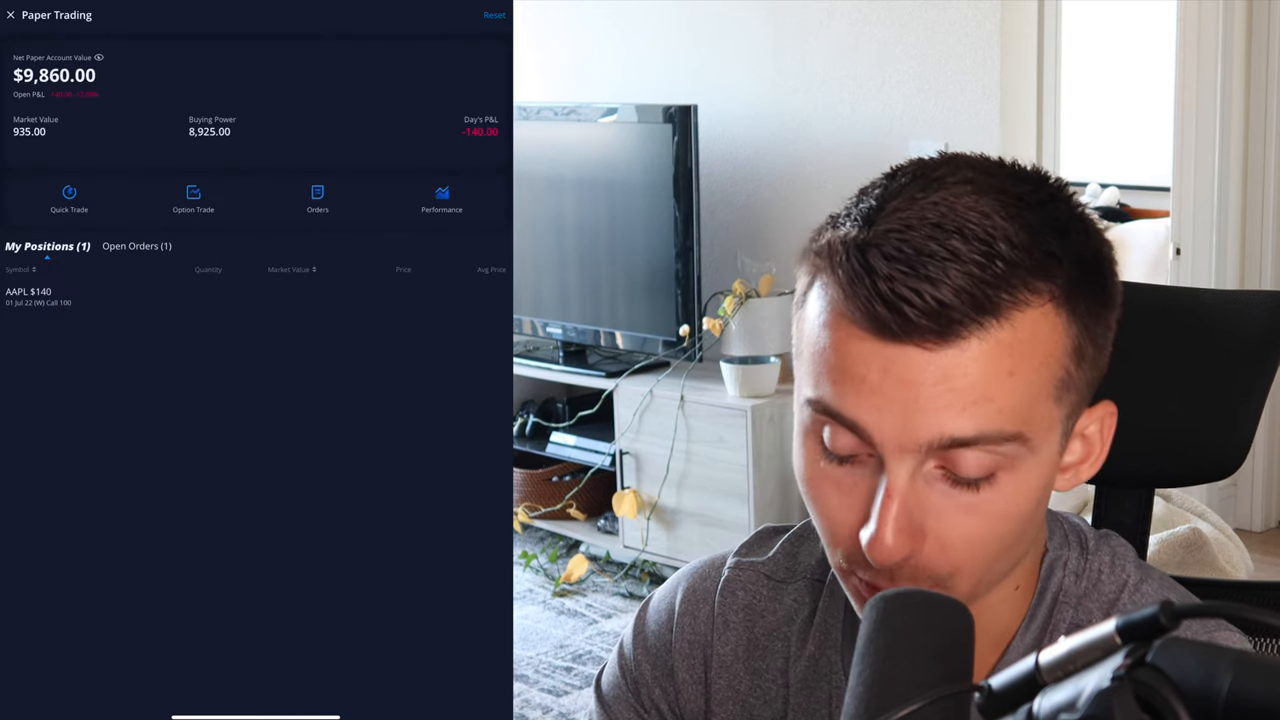
pyautogui.click(136, 245)
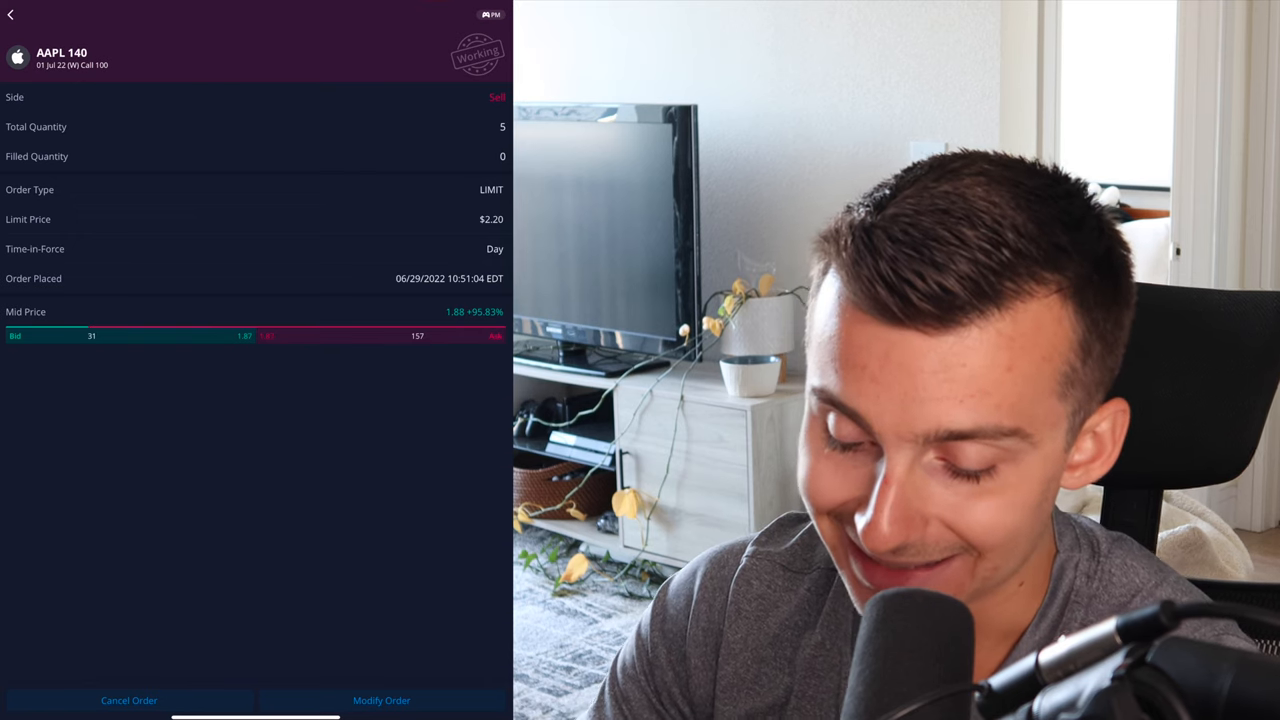
# - Modify the pending five-contract AAPL $140 call sell order to a $1.95 limit and confirm it
pyautogui.click(381, 700)
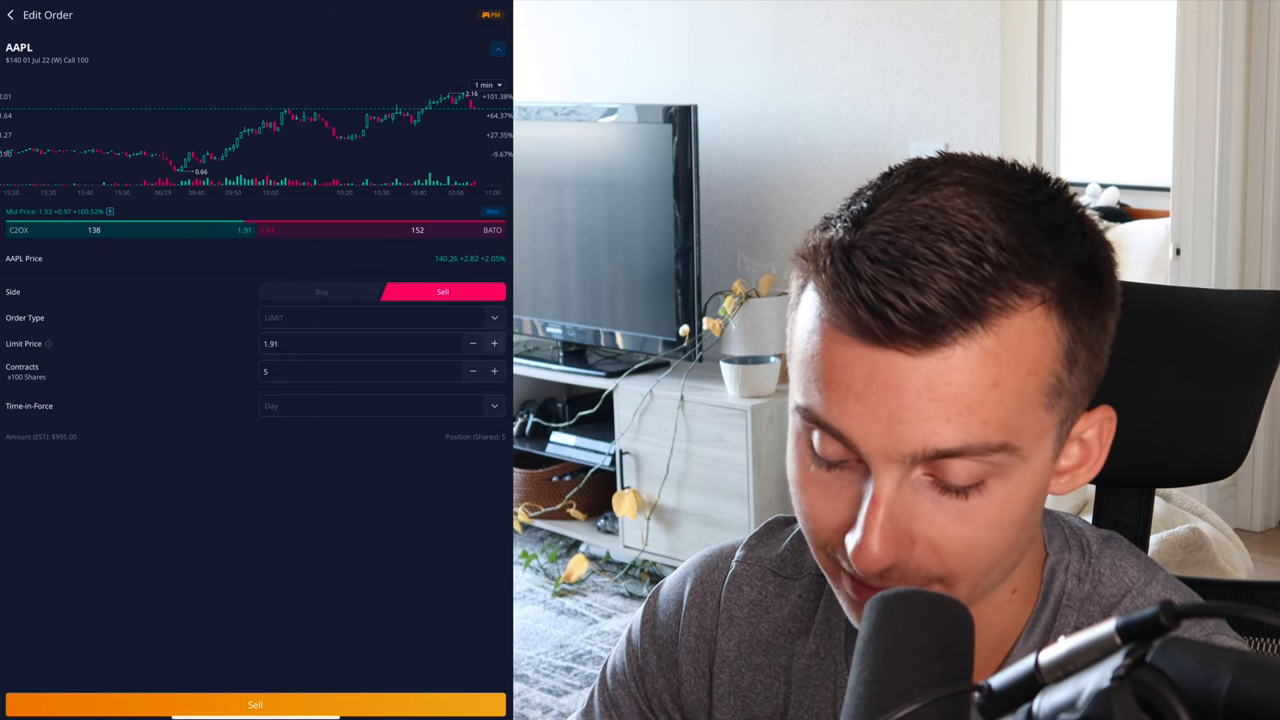
pyautogui.click(494, 343)
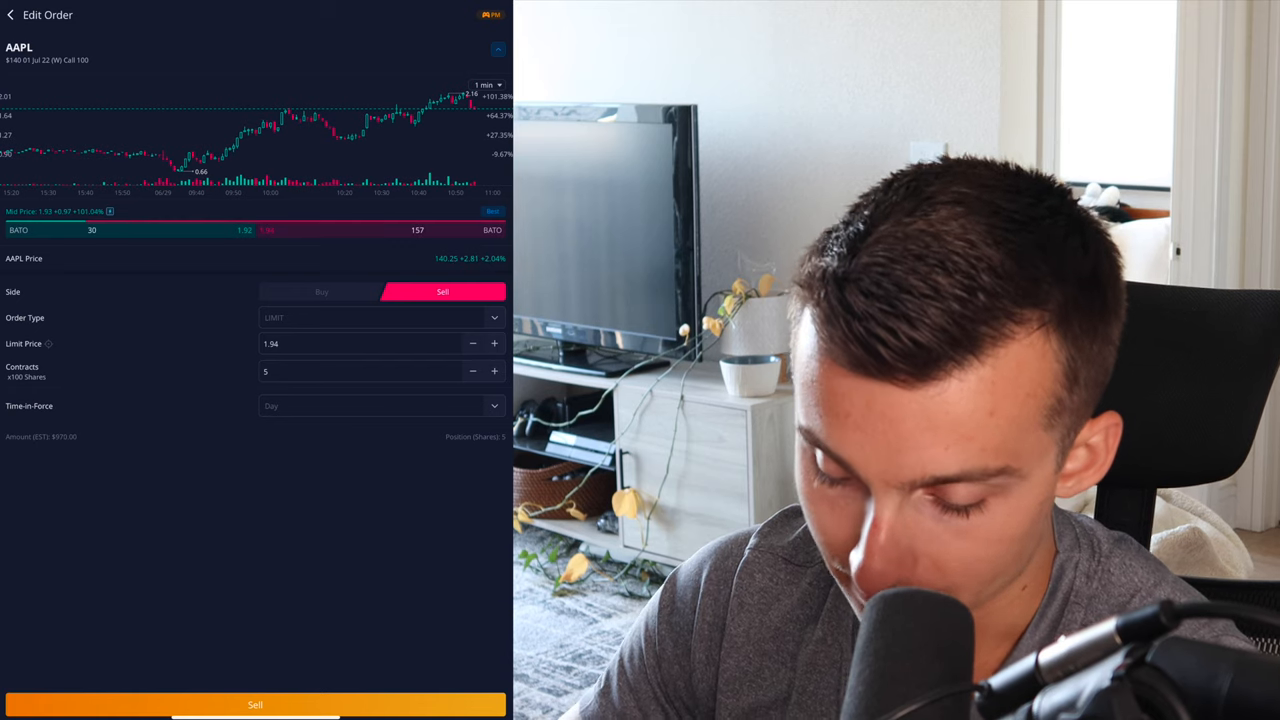
pyautogui.click(494, 343)
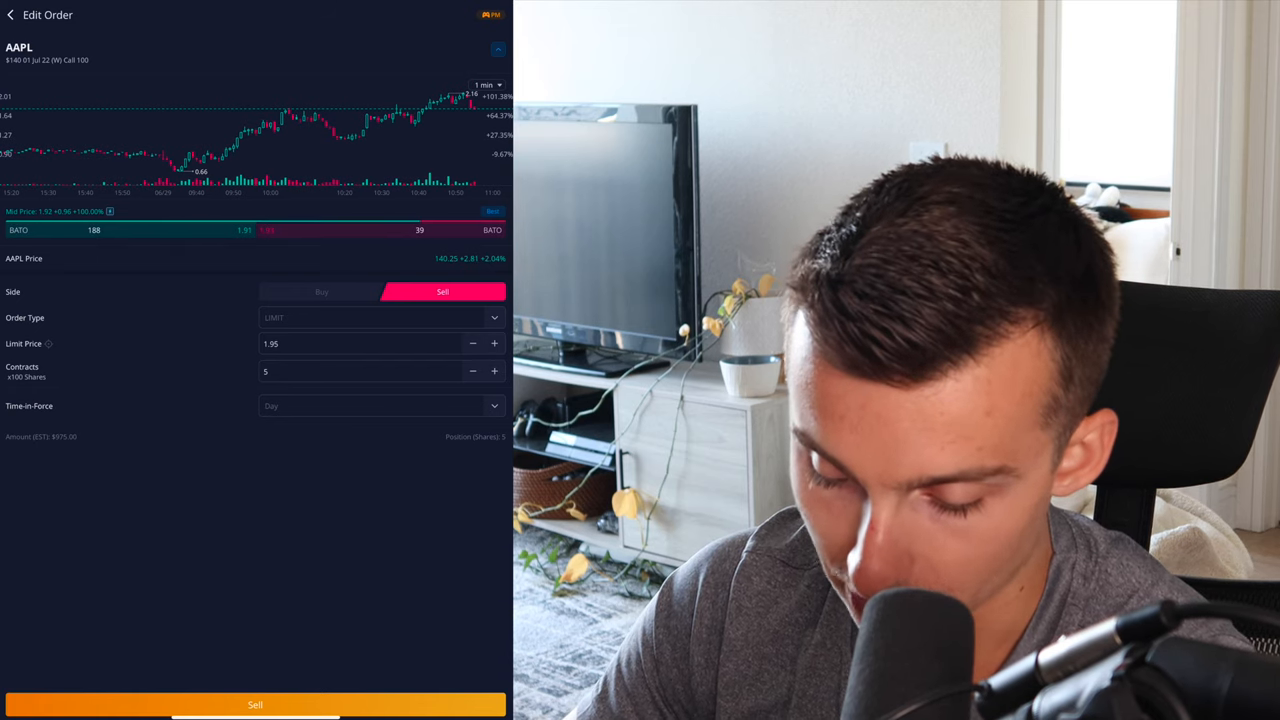
pyautogui.click(255, 704)
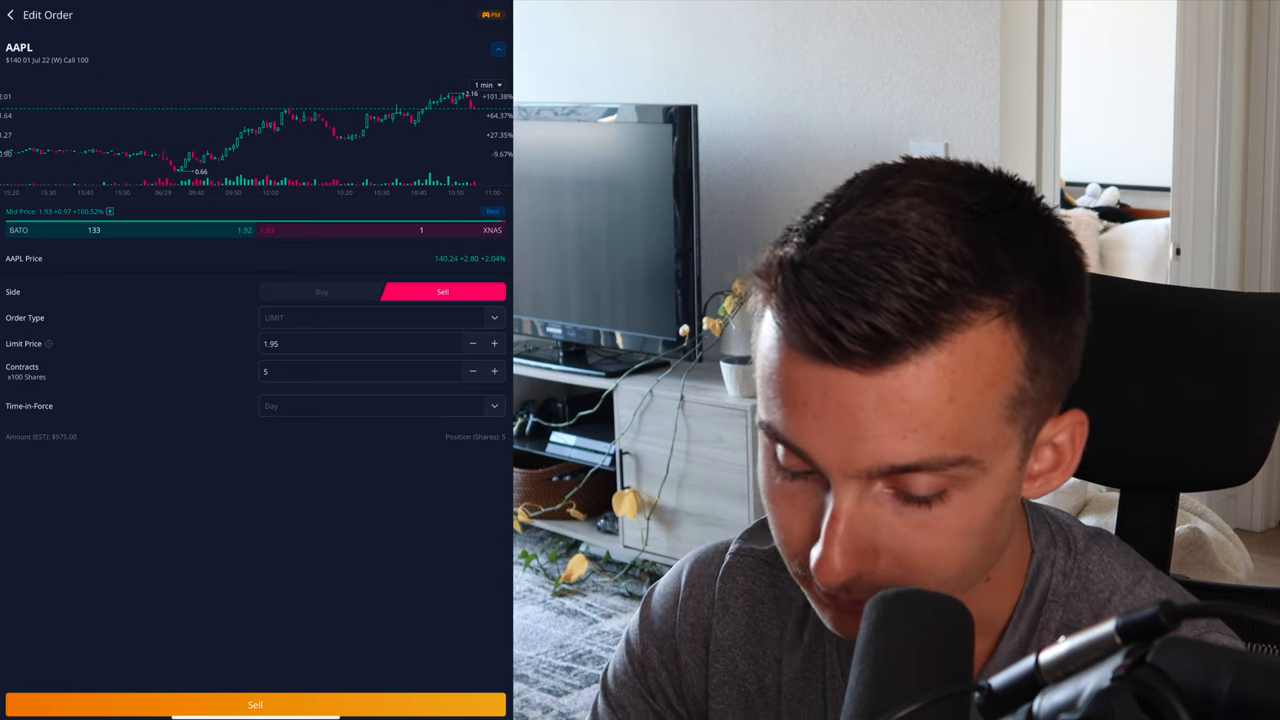
pyautogui.click(255, 705)
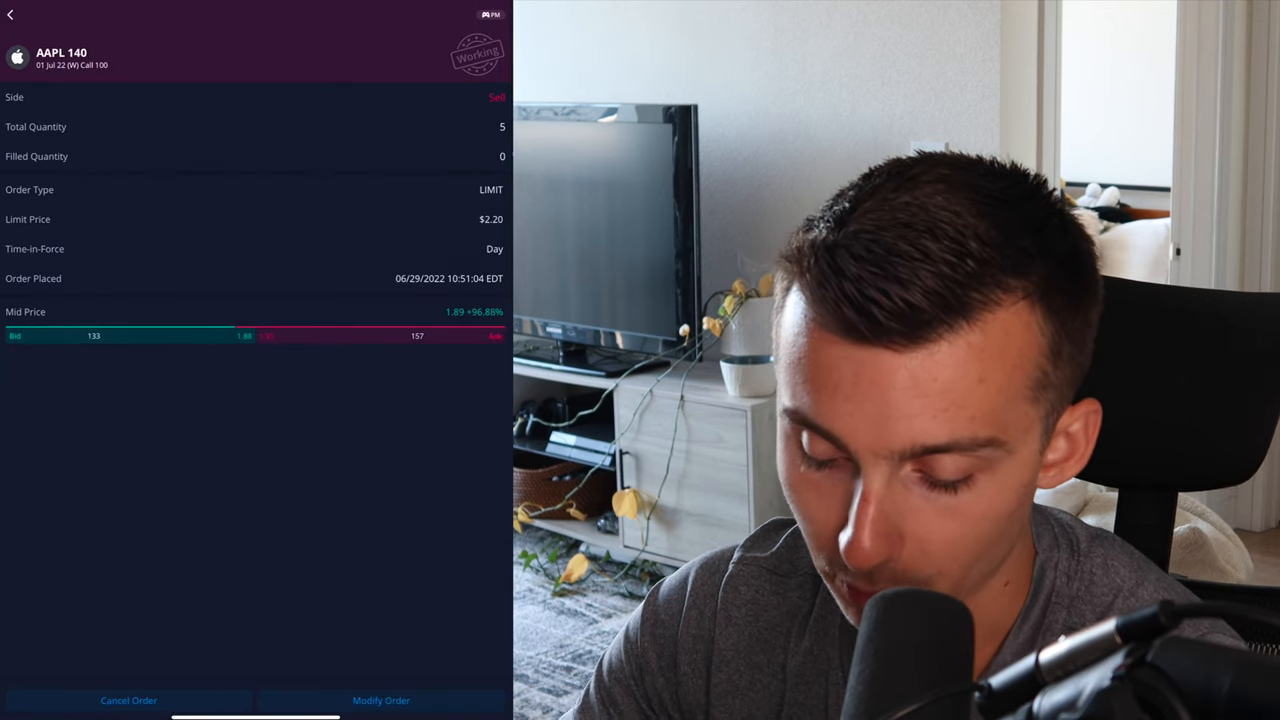
pyautogui.click(11, 14)
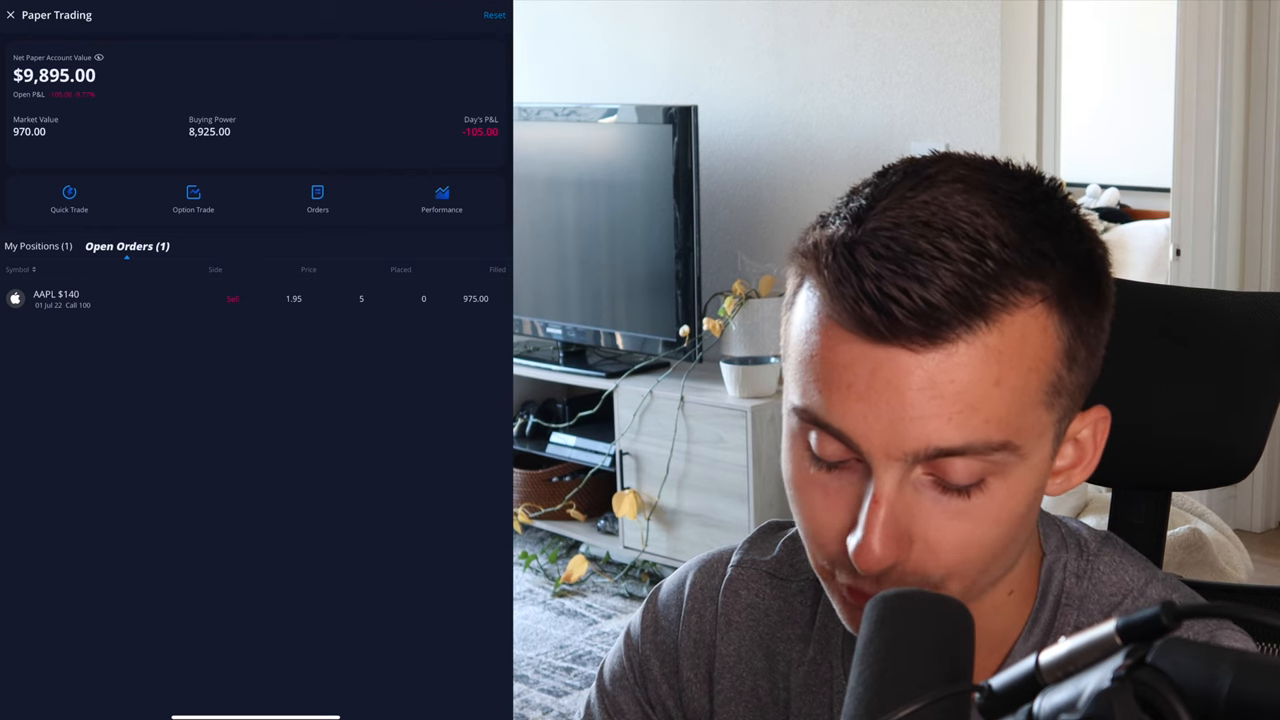
# - Verify the AAPL $140 call position closed at $1.95 and view the order history with both fills
pyautogui.click(40, 246)
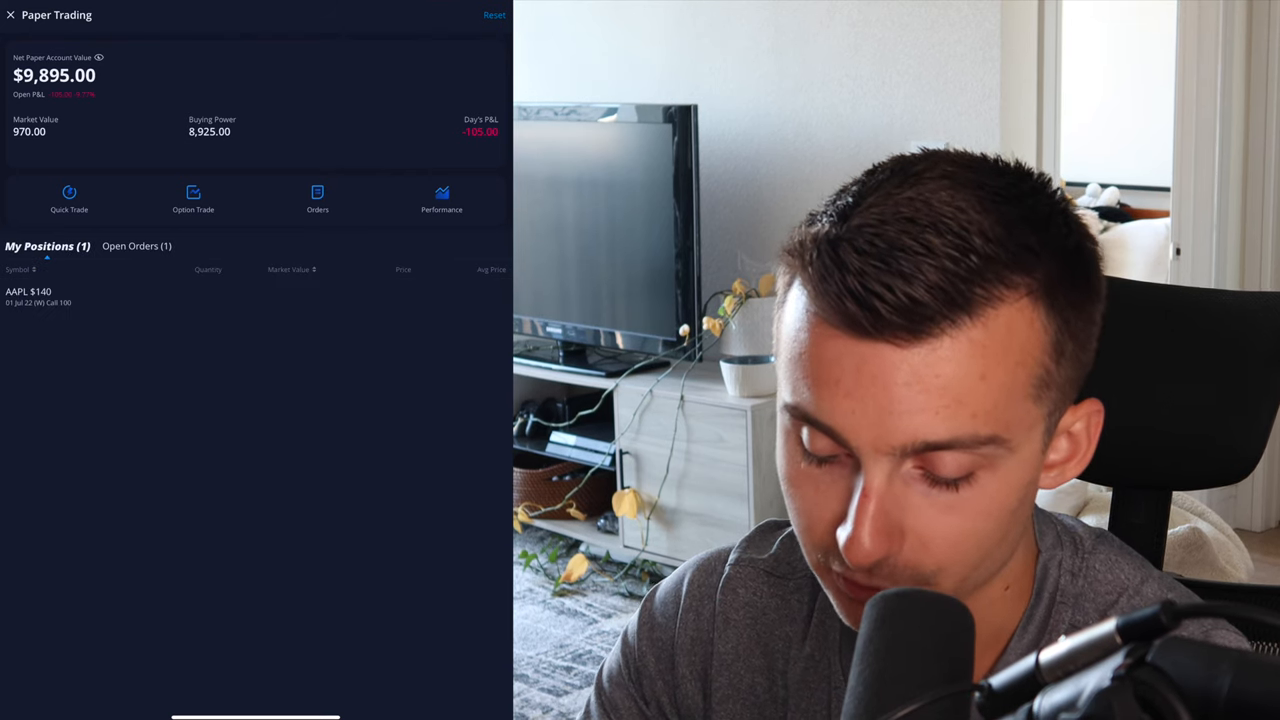
pyautogui.click(50, 296)
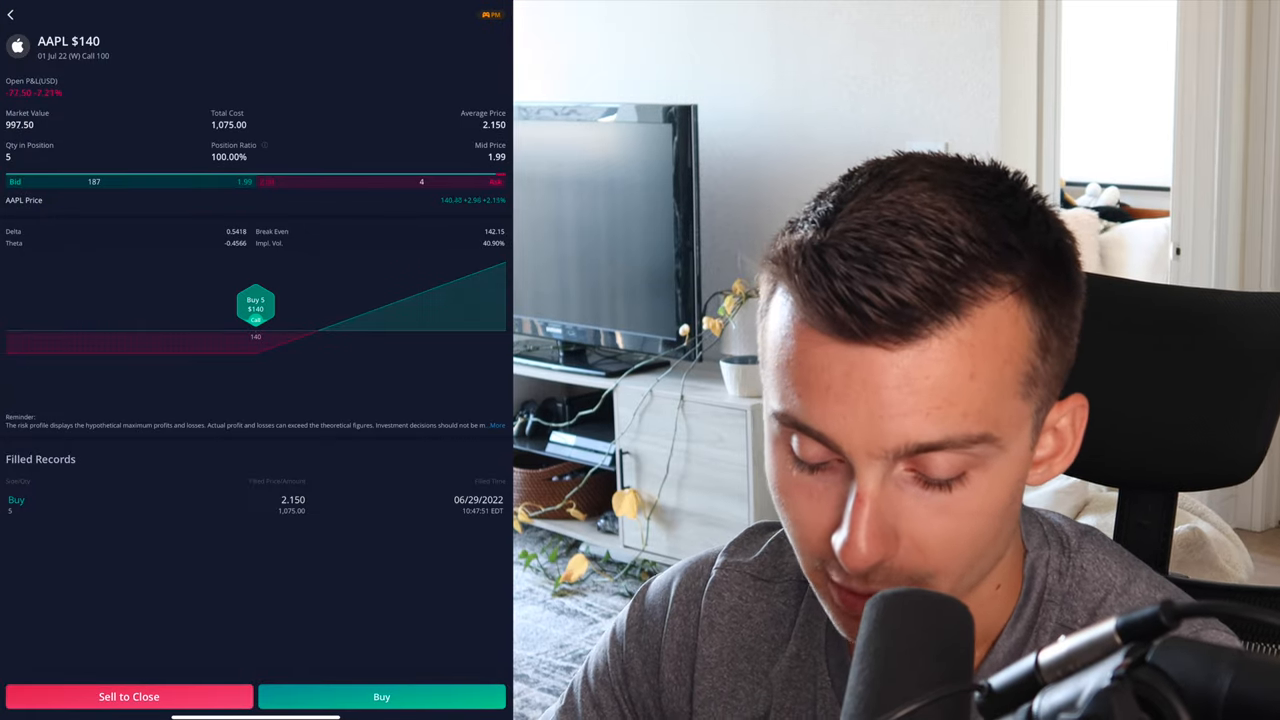
pyautogui.click(11, 15)
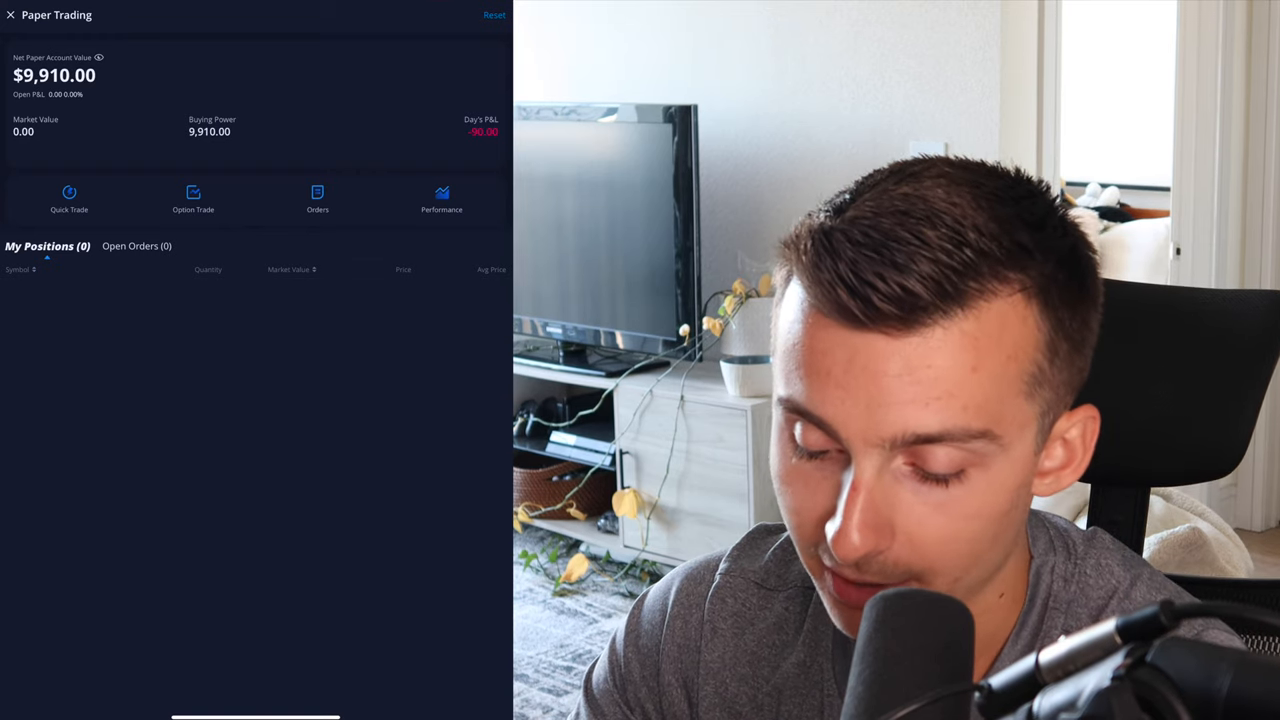
pyautogui.click(317, 197)
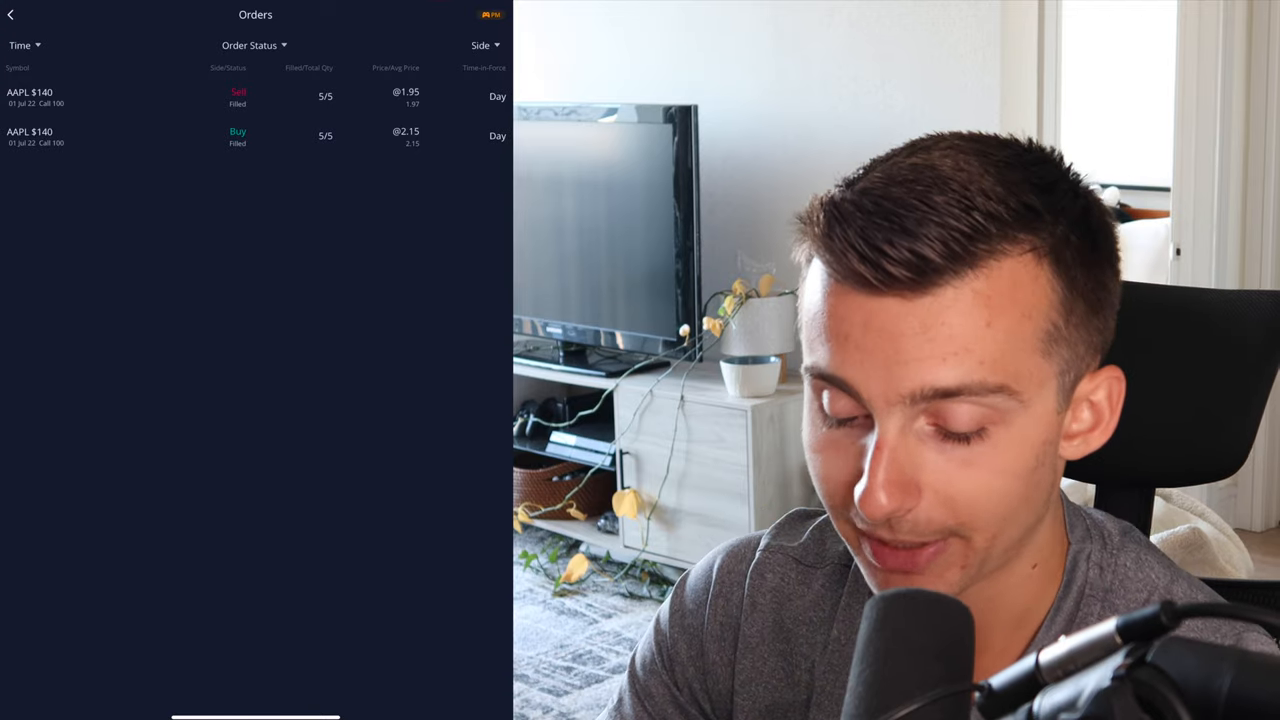
# - Confirm no open orders or positions remain, then view the last-month P&L of −$90.00 (−0.15%)
pyautogui.click(11, 14)
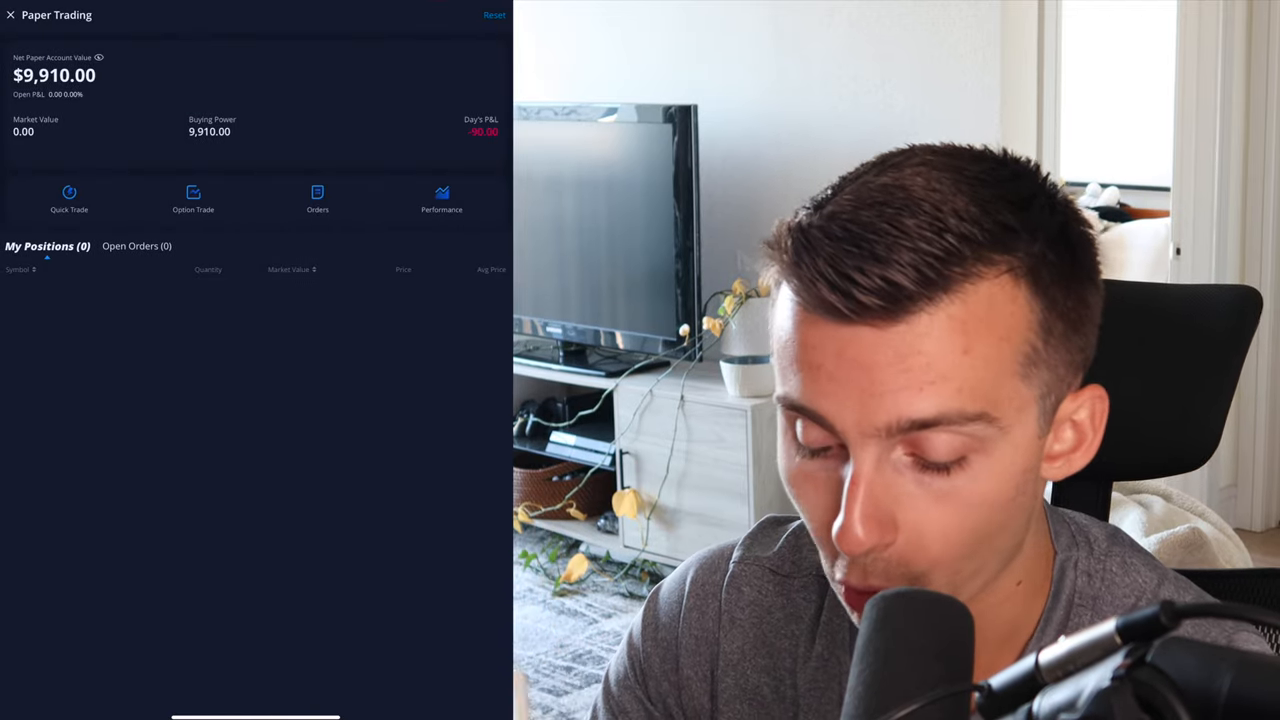
pyautogui.click(136, 246)
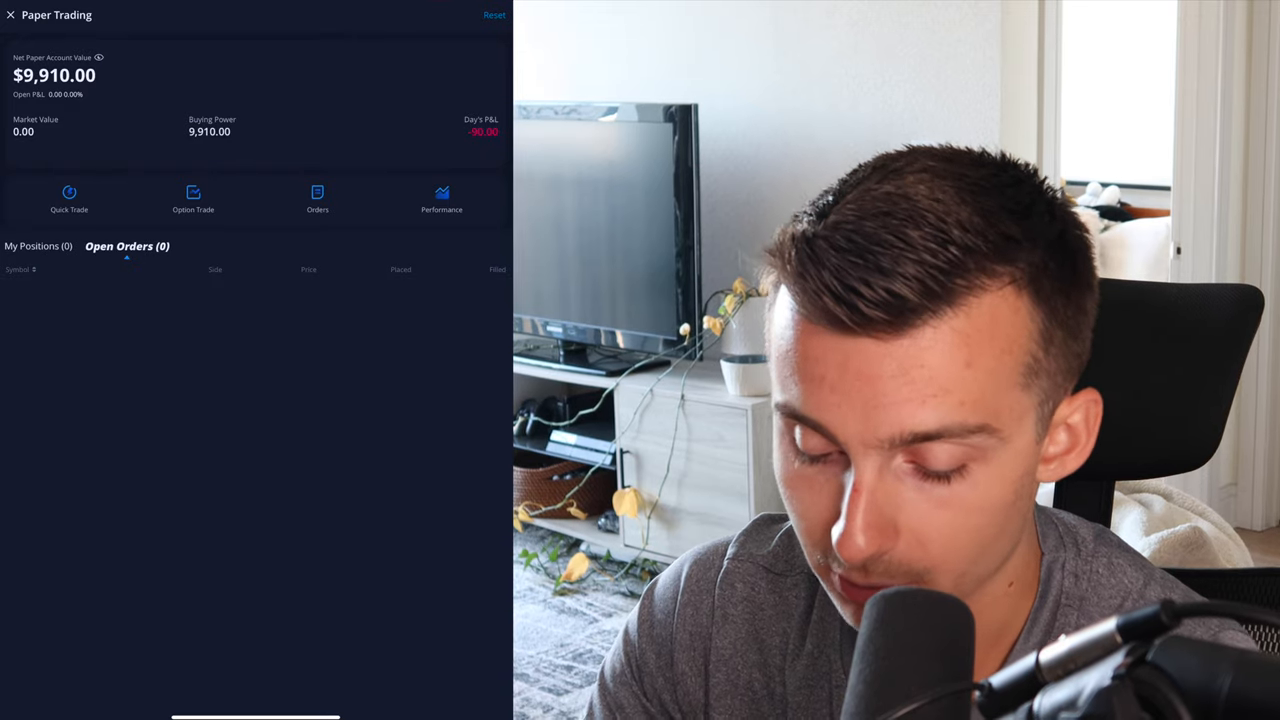
pyautogui.click(38, 246)
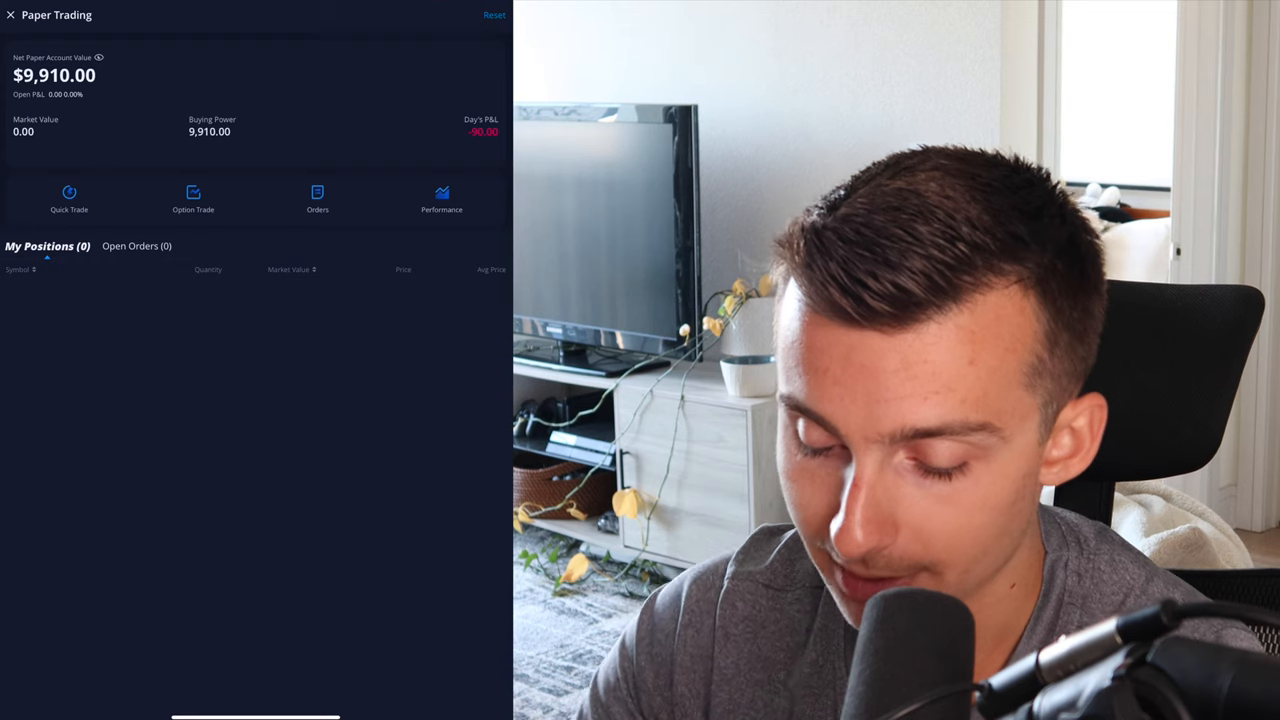
pyautogui.click(441, 192)
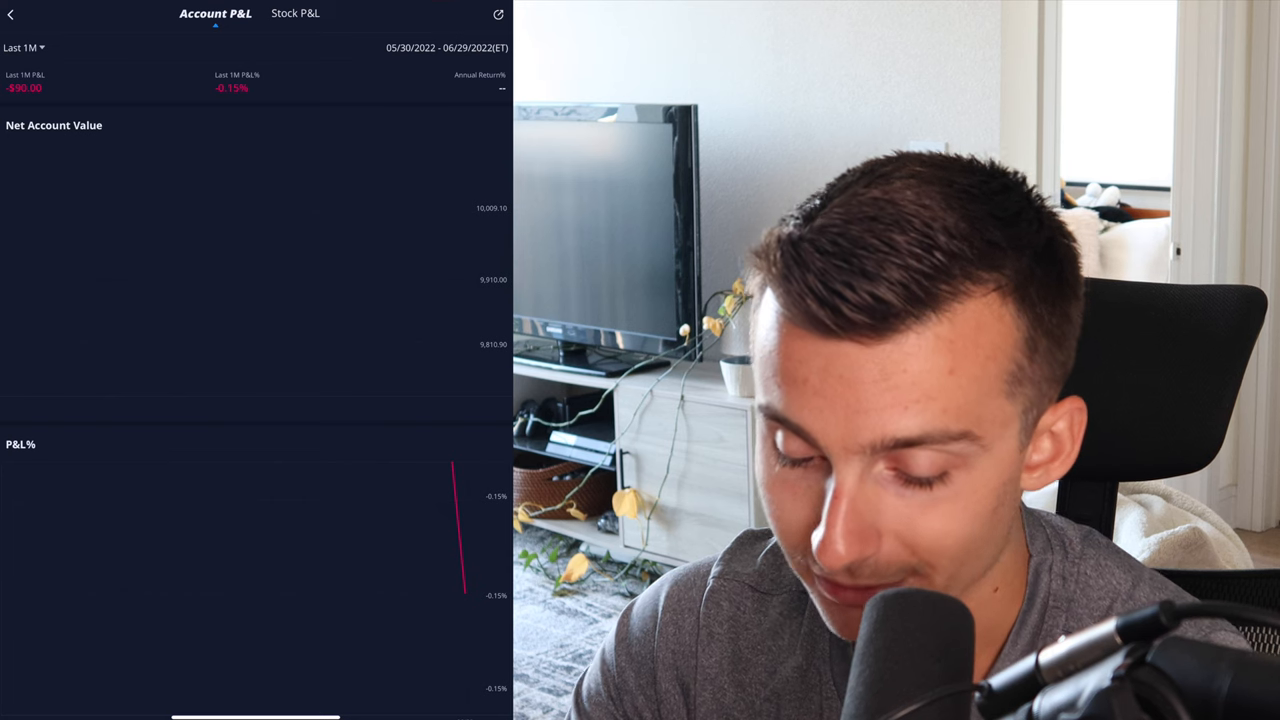
pyautogui.click(295, 13)
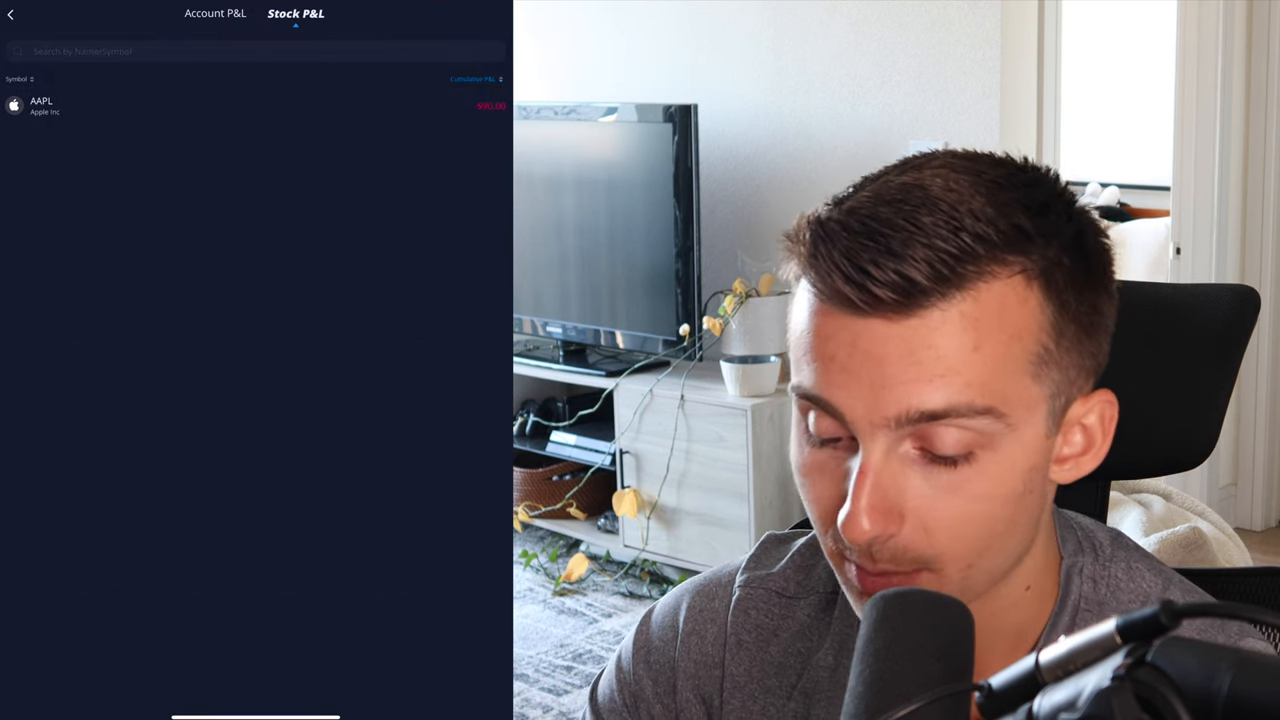
pyautogui.click(215, 13)
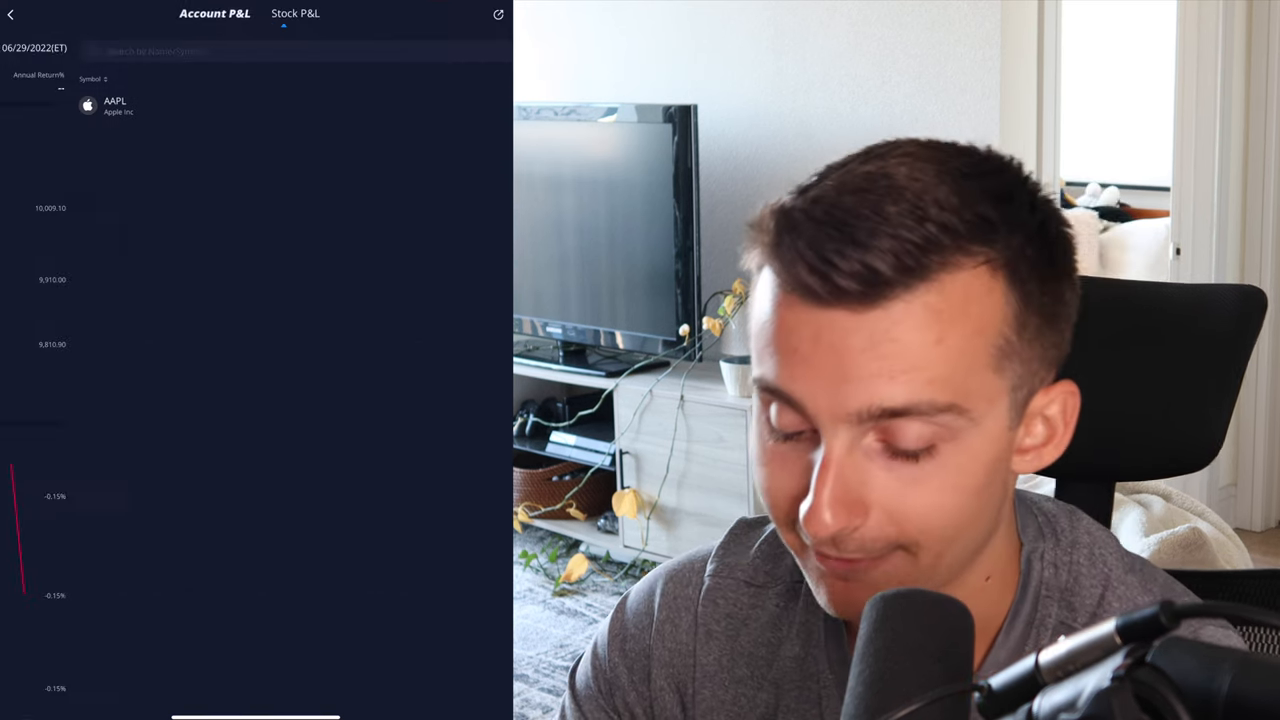
pyautogui.click(215, 13)
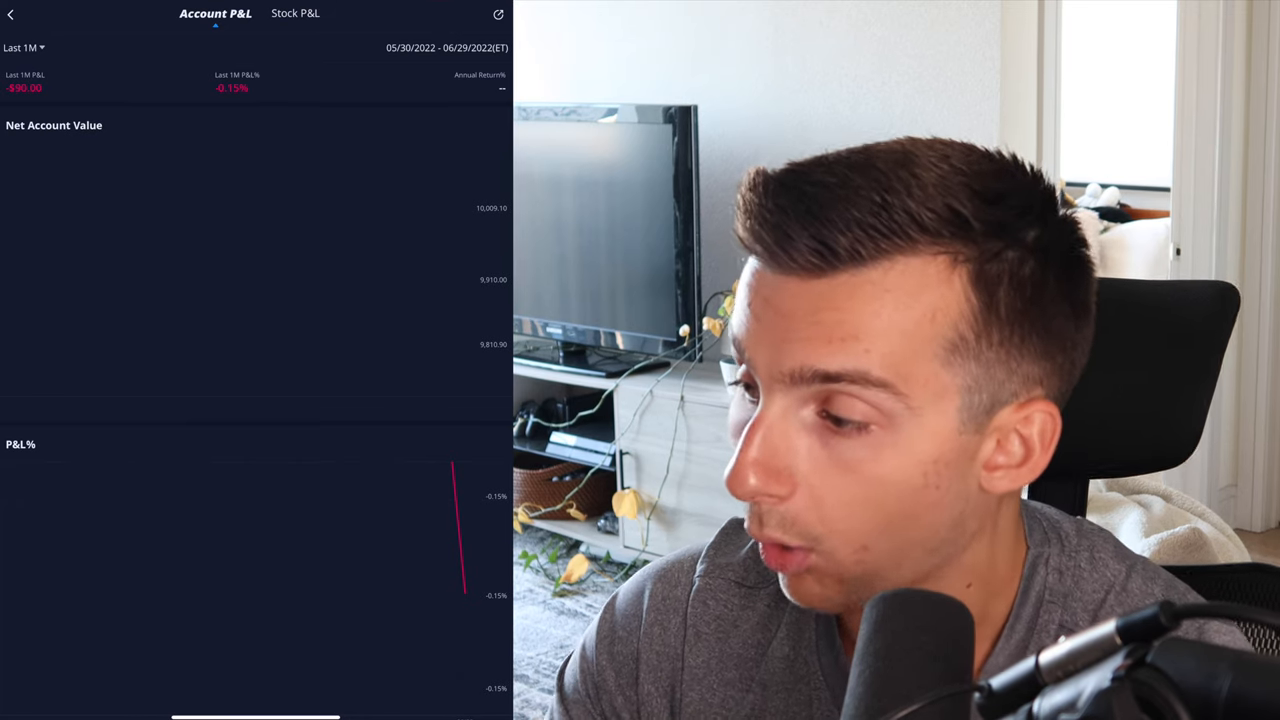